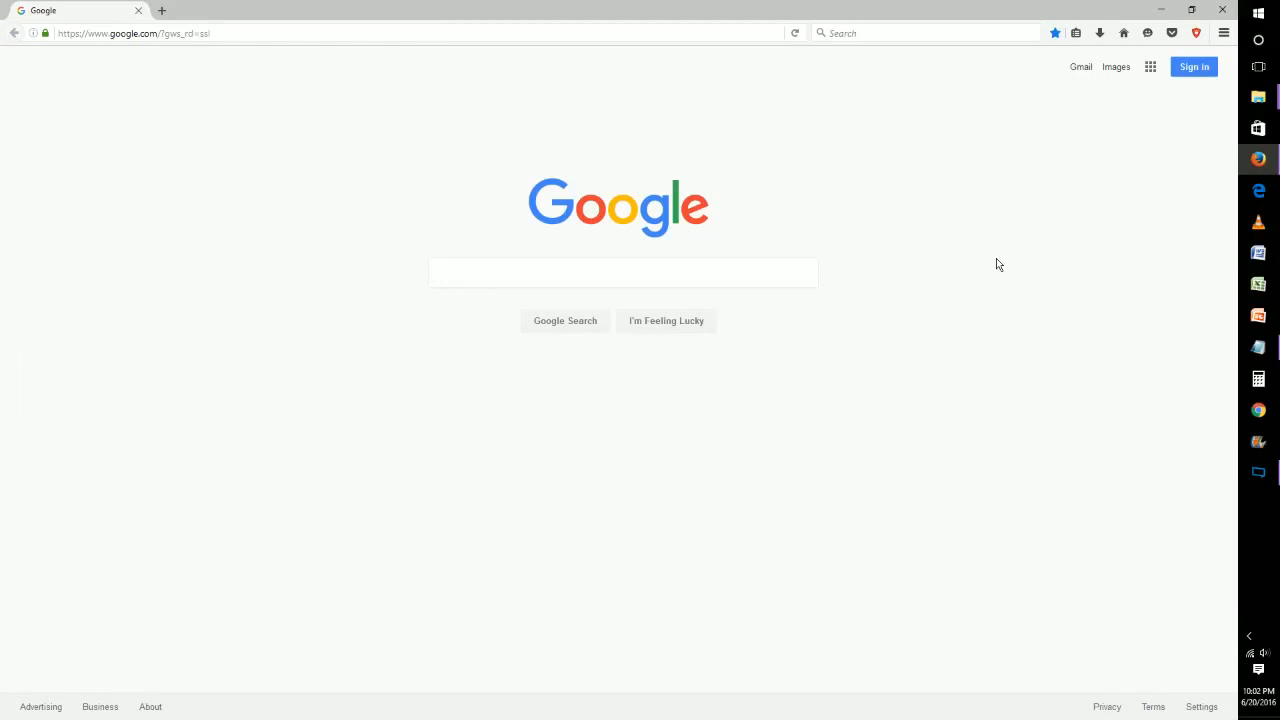
{"action": "mouse_move", "coordinate": [1003, 260]}
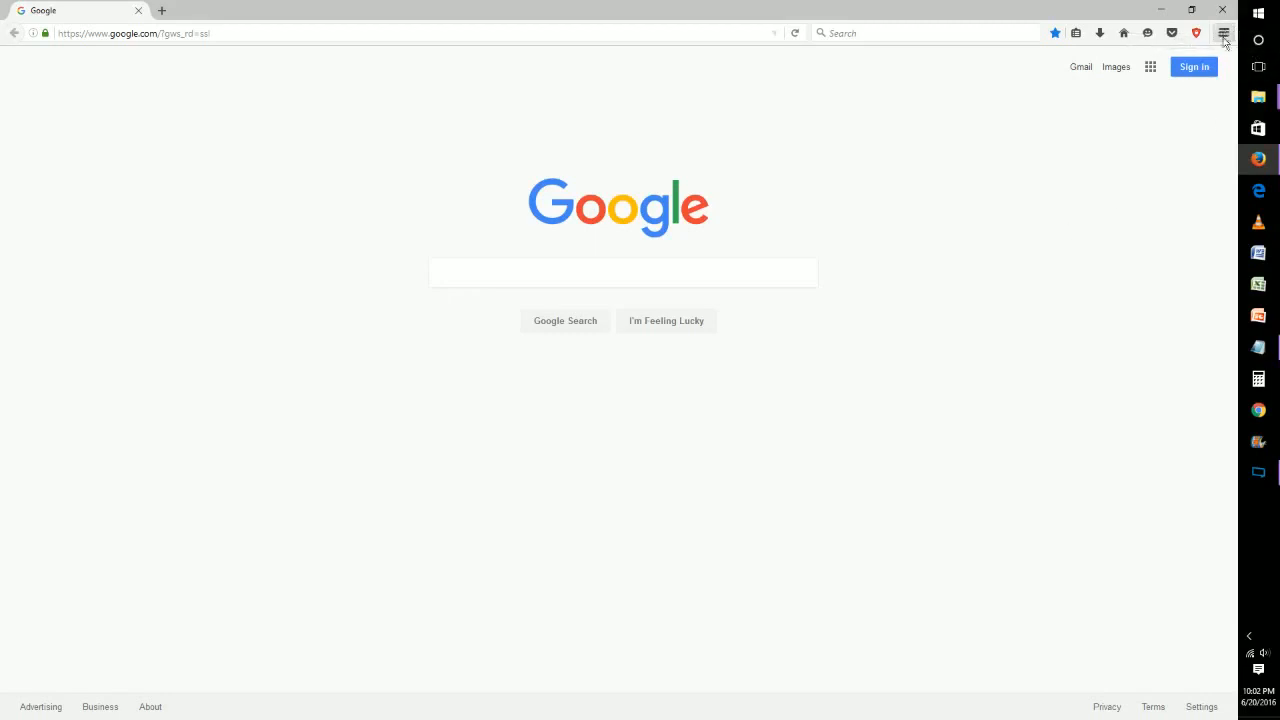
- Open Firefox Options from the main menu, showing the General settings
{"action": "left_click", "coordinate": [1224, 32]}
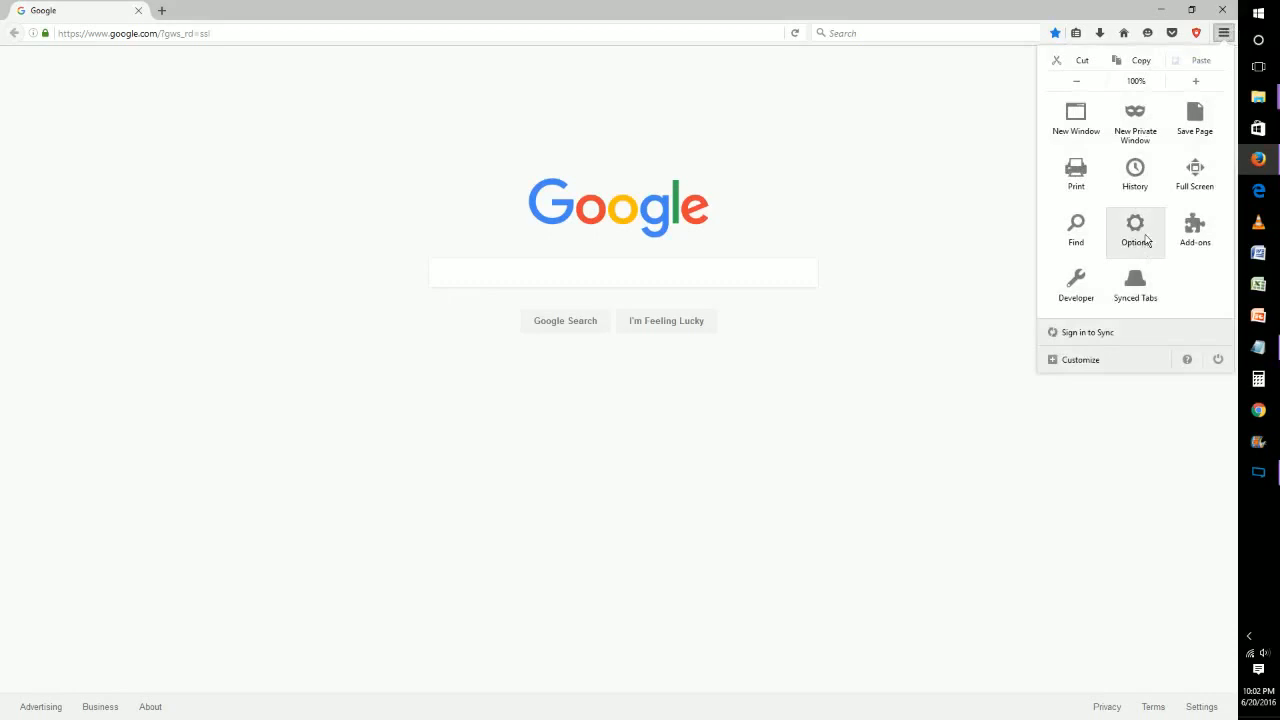
{"action": "left_click", "coordinate": [1135, 230]}
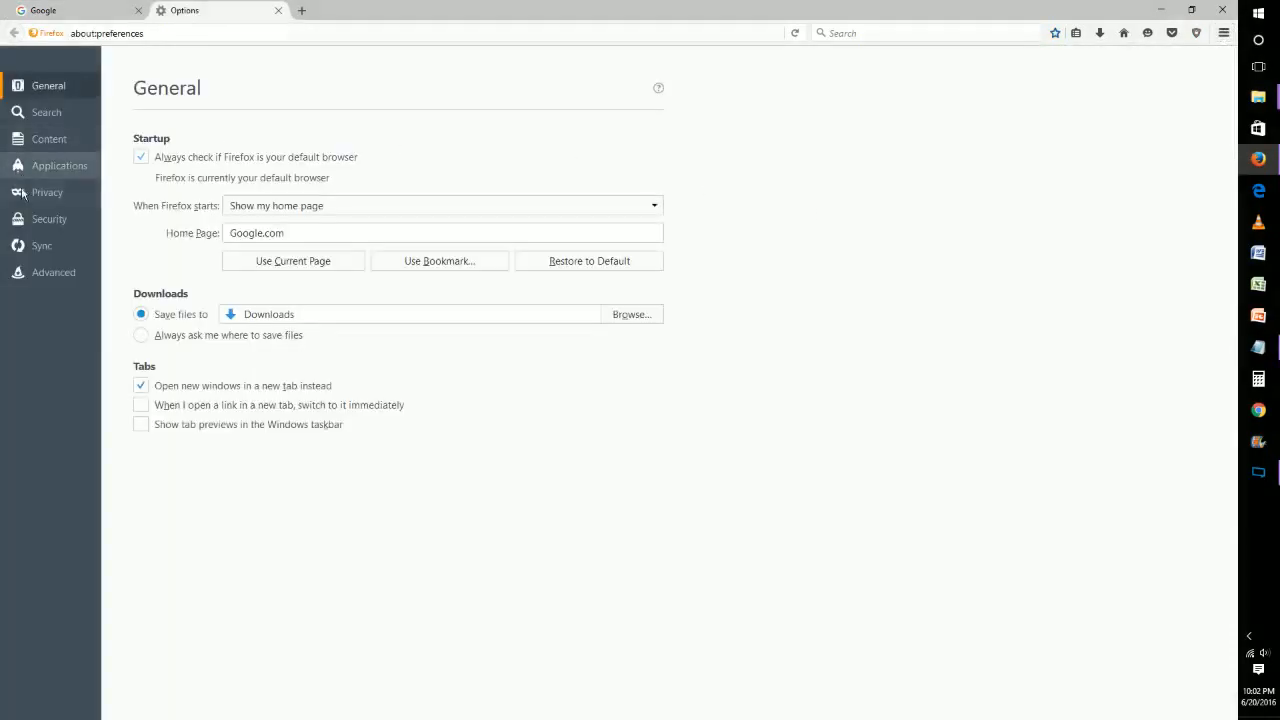
{"action": "mouse_move", "coordinate": [47, 192]}
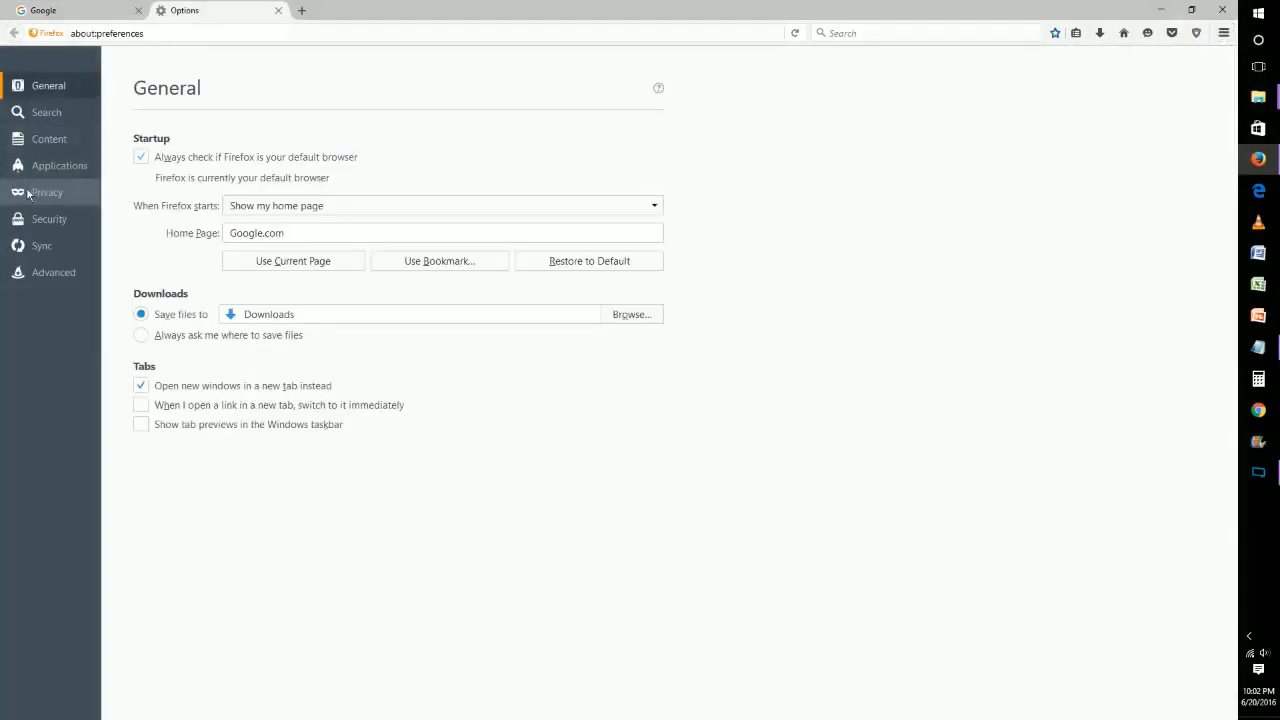
- Switch the Options page to the Privacy section
{"action": "left_click", "coordinate": [46, 192]}
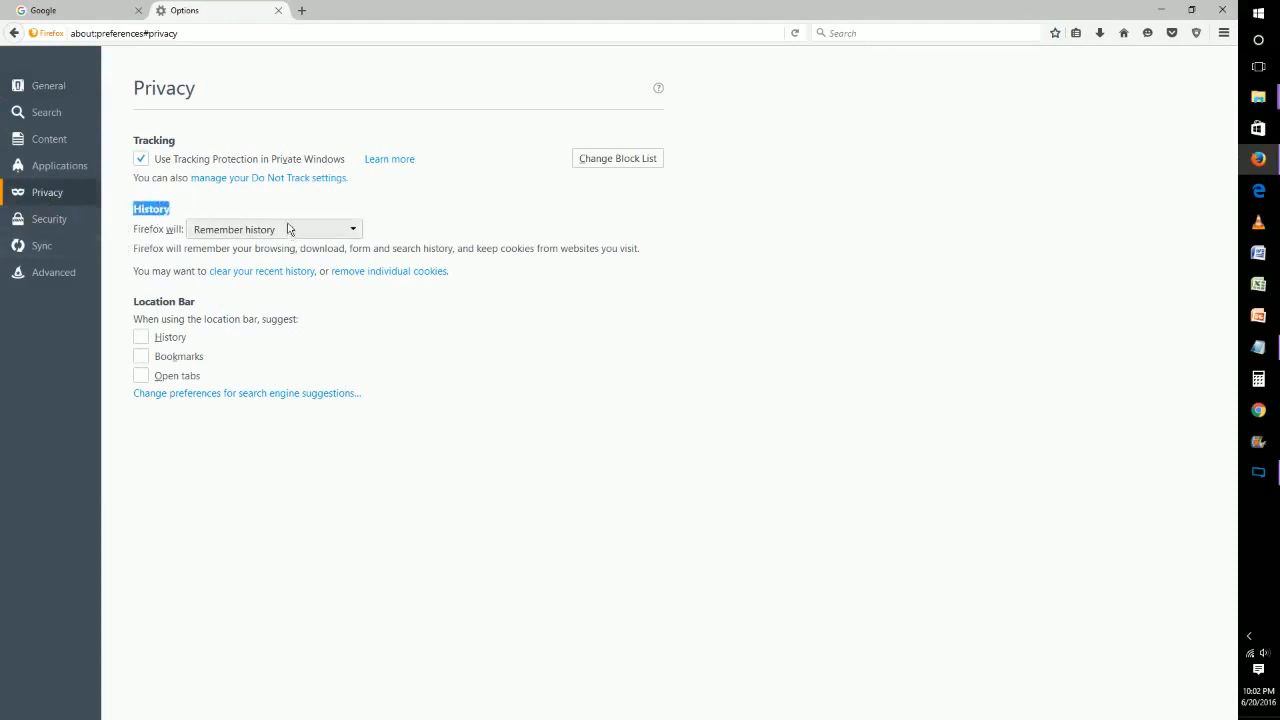
{"action": "mouse_move", "coordinate": [258, 219]}
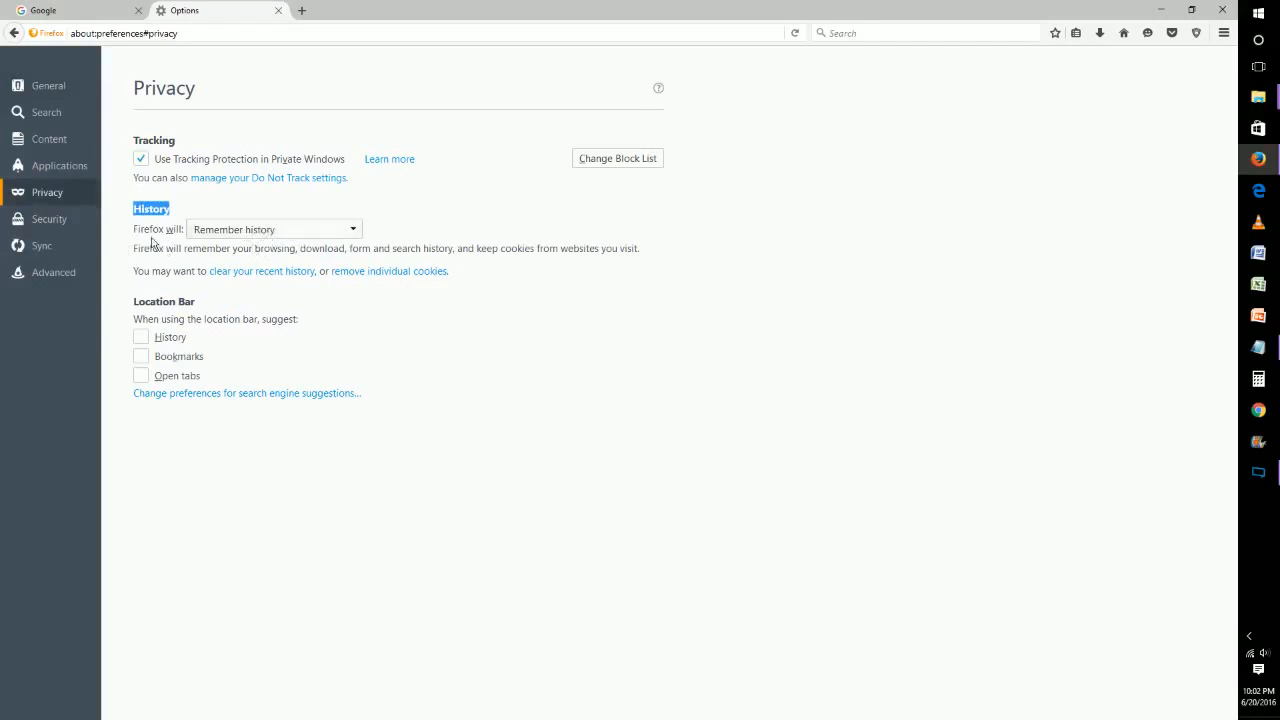
{"action": "mouse_move", "coordinate": [232, 149]}
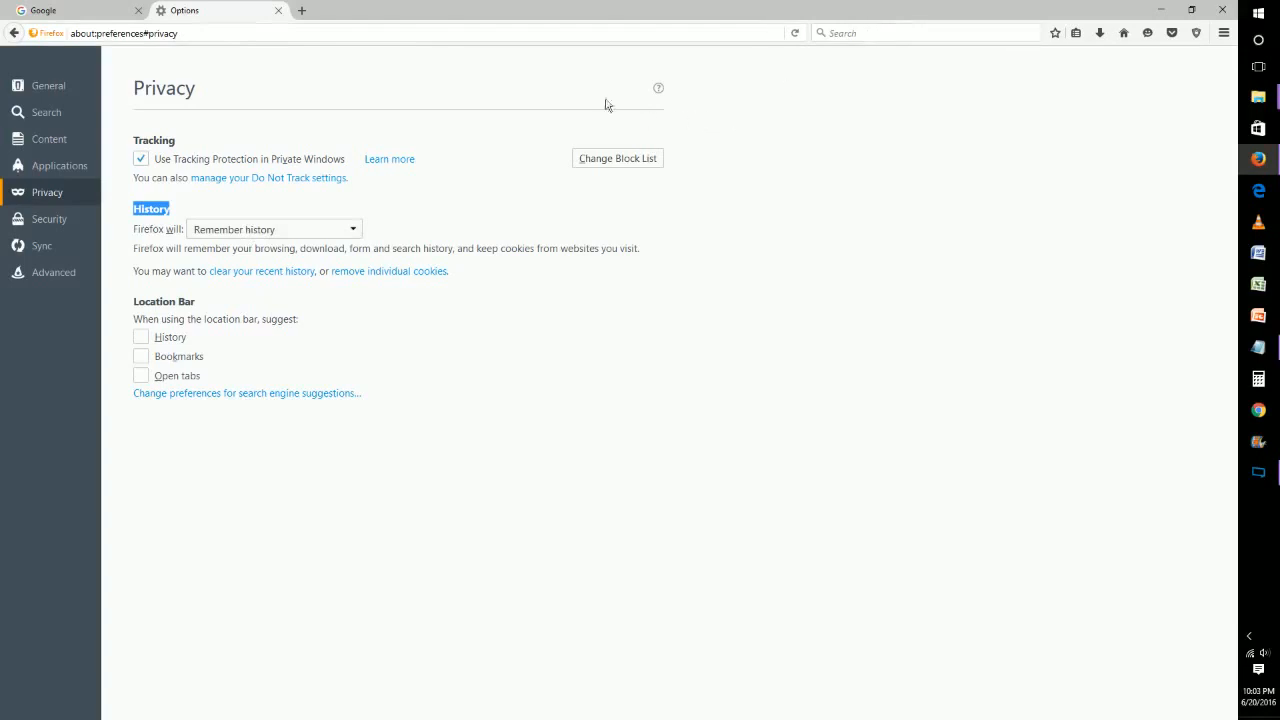
{"action": "mouse_move", "coordinate": [108, 48]}
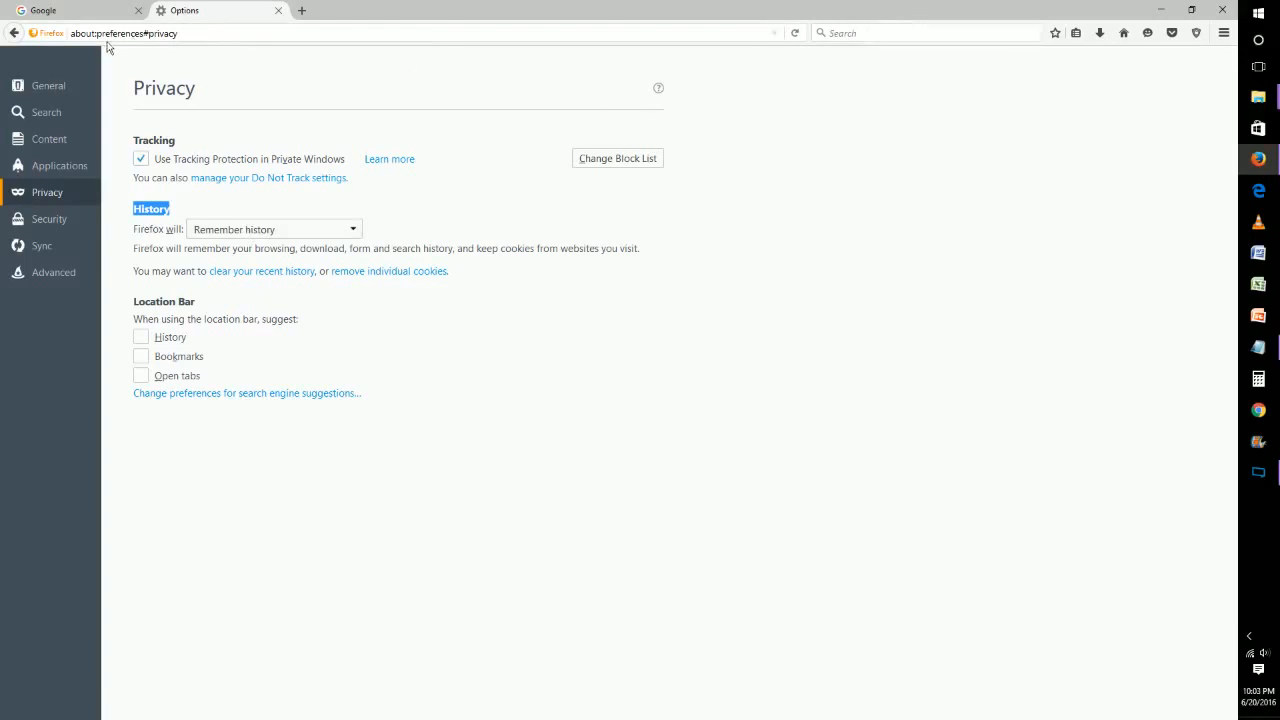
{"action": "mouse_move", "coordinate": [848, 28]}
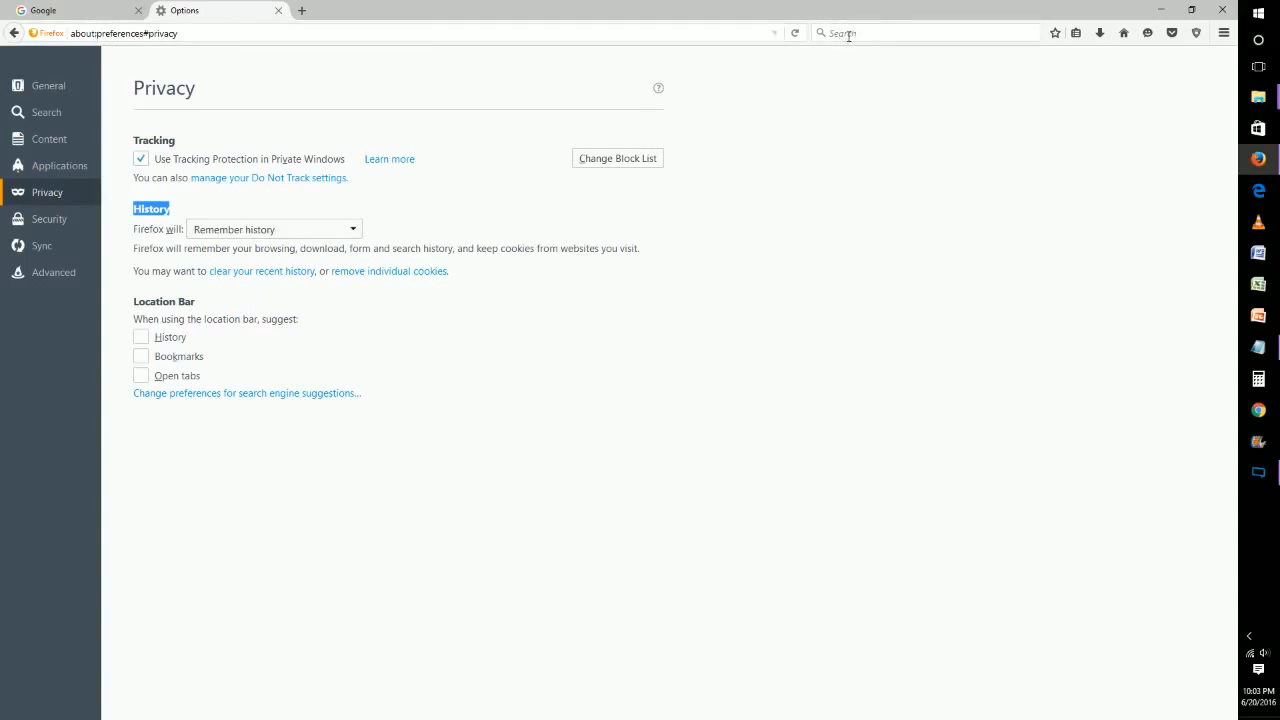
{"action": "mouse_move", "coordinate": [855, 47]}
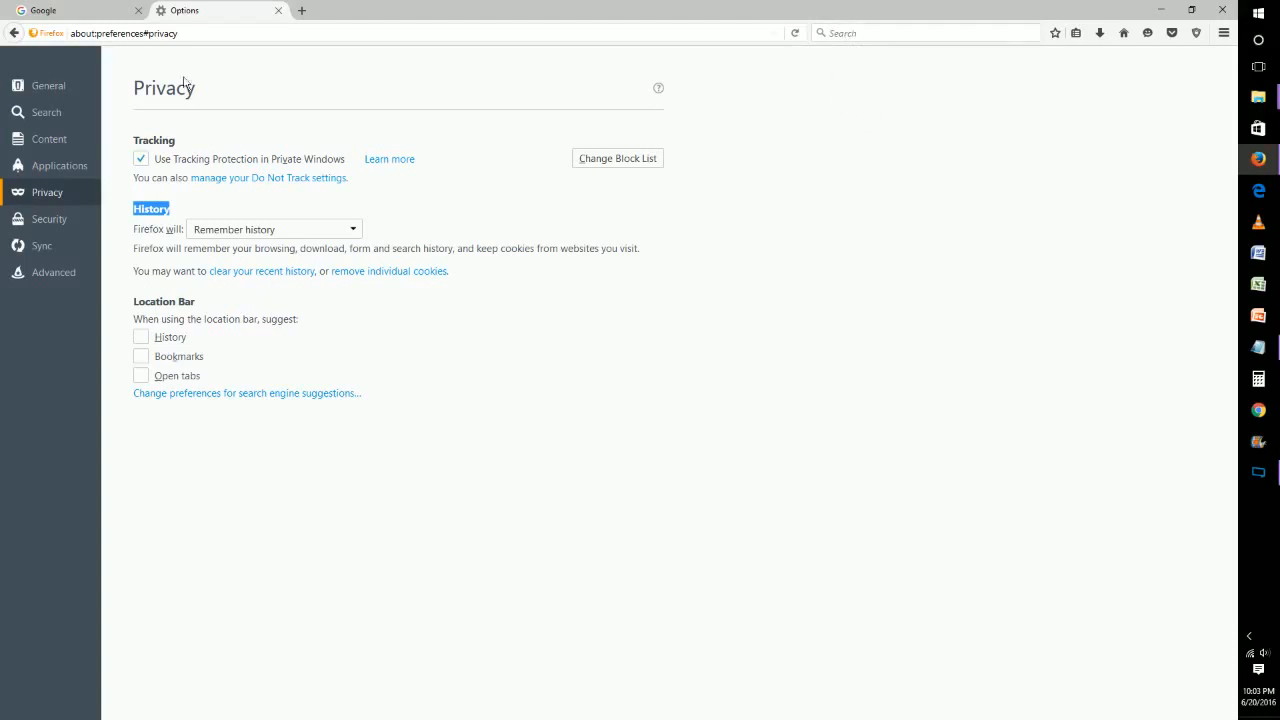
{"action": "mouse_move", "coordinate": [316, 113]}
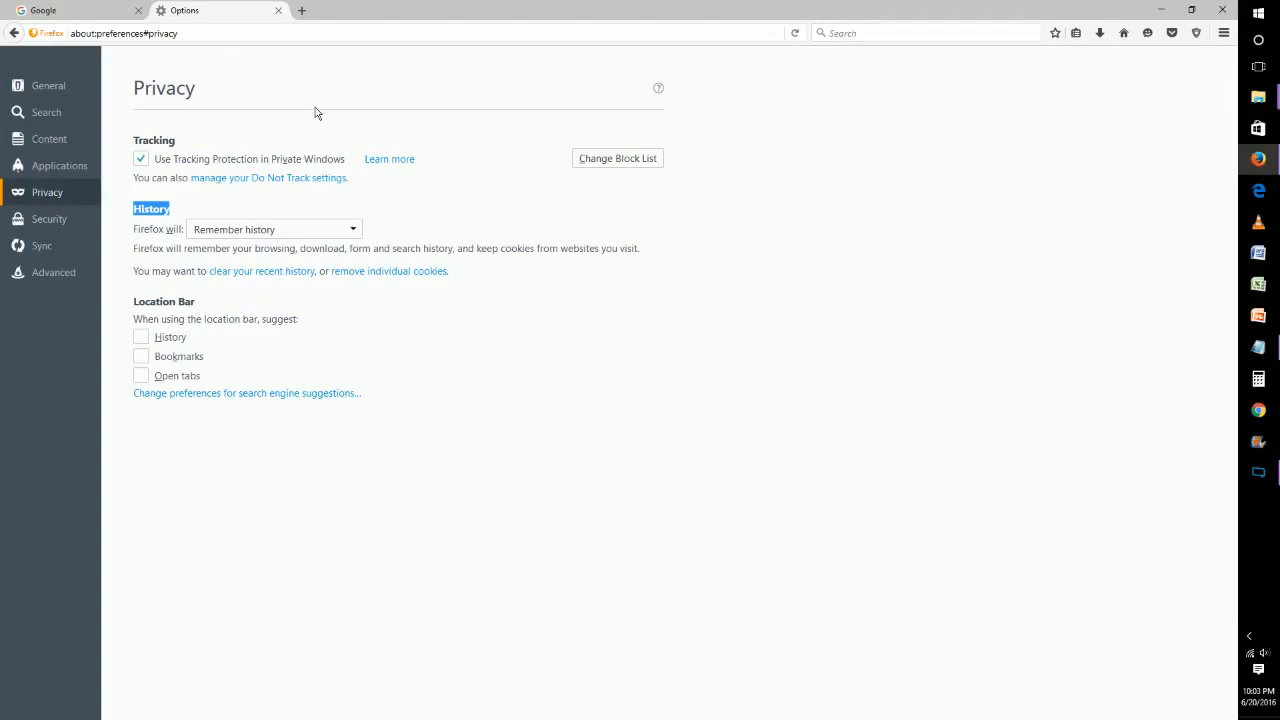
{"action": "mouse_move", "coordinate": [540, 143]}
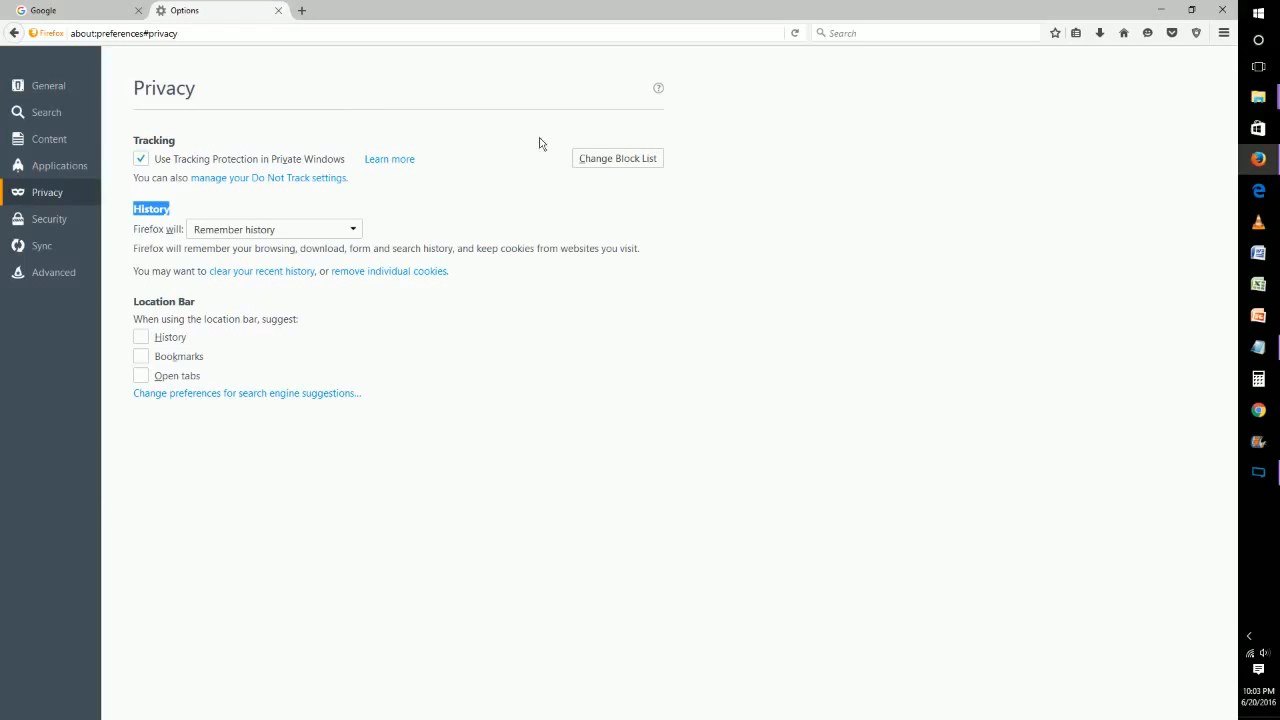
{"action": "mouse_move", "coordinate": [841, 199]}
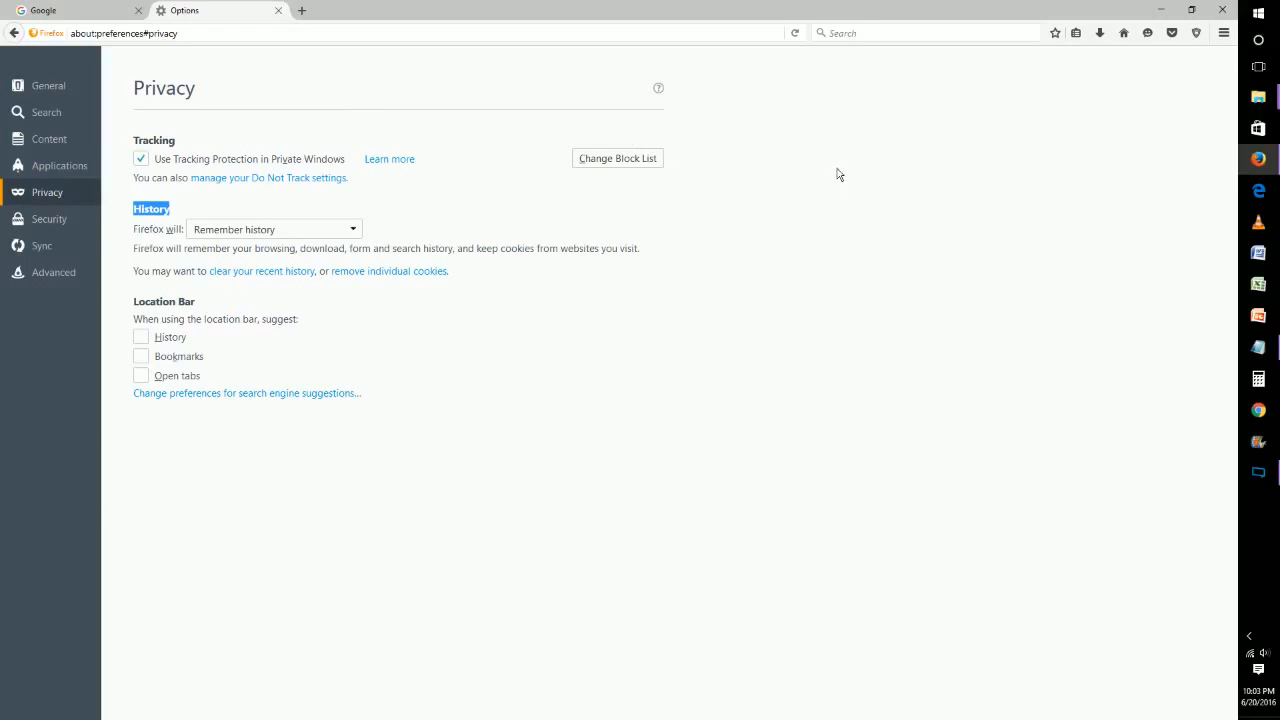
{"action": "mouse_move", "coordinate": [854, 184]}
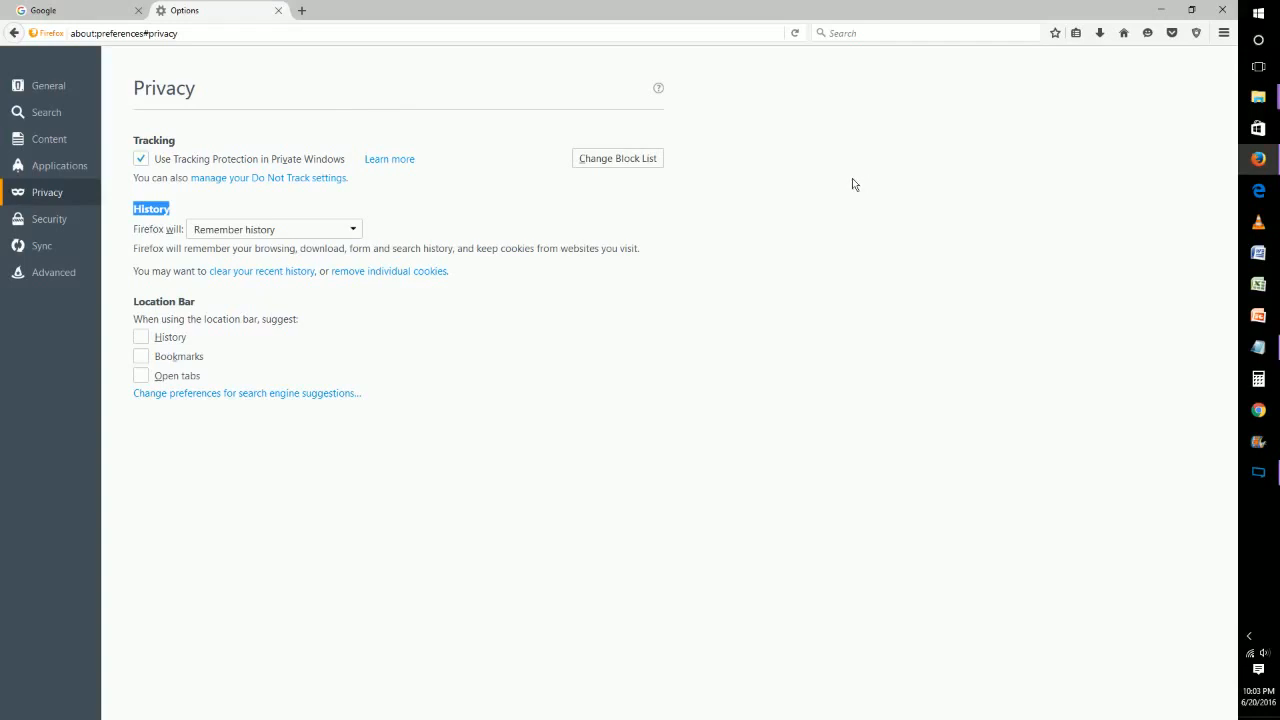
{"action": "mouse_move", "coordinate": [845, 152]}
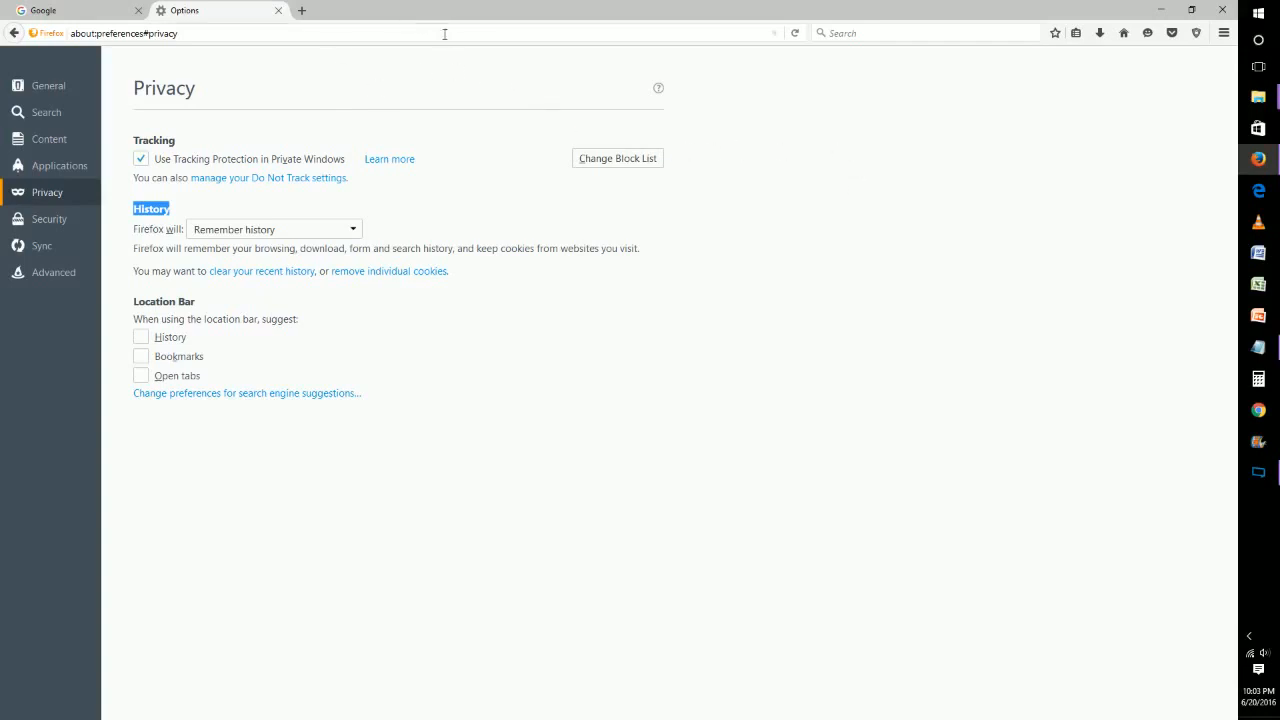
{"action": "mouse_move", "coordinate": [500, 138]}
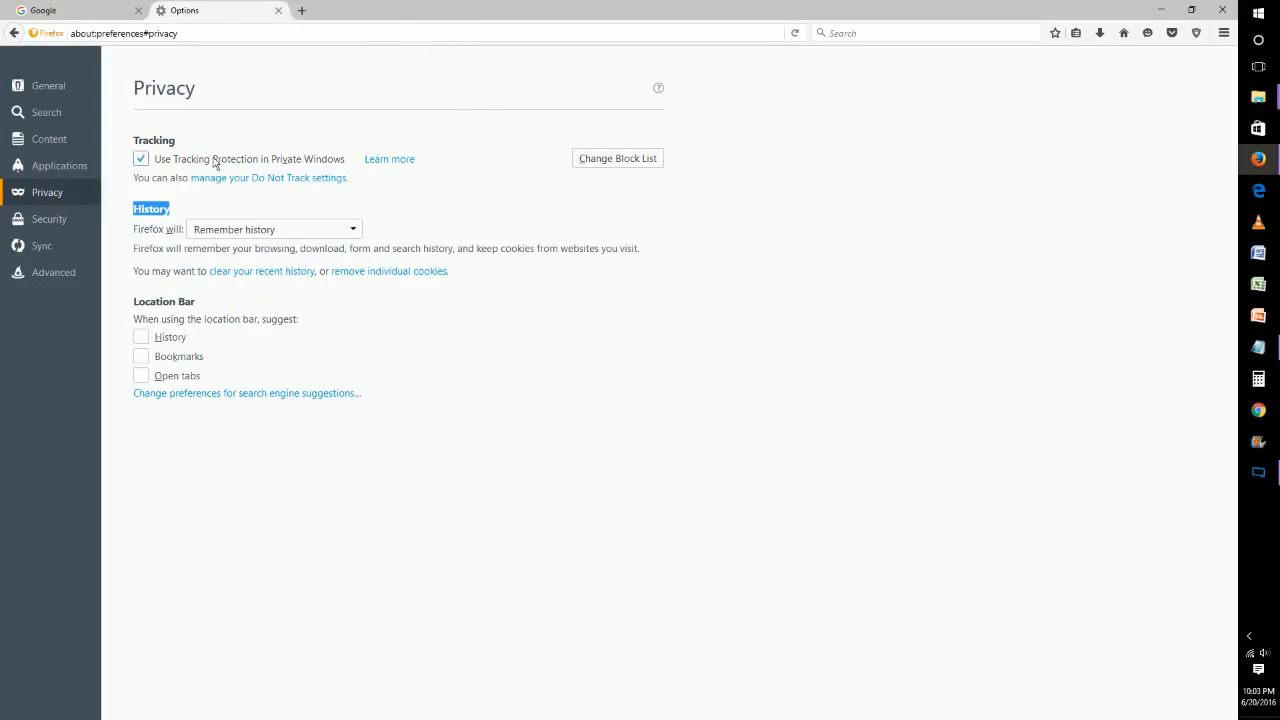
- Expand the 'Firefox will' History dropdown, still set to remember history
{"action": "left_click", "coordinate": [273, 229]}
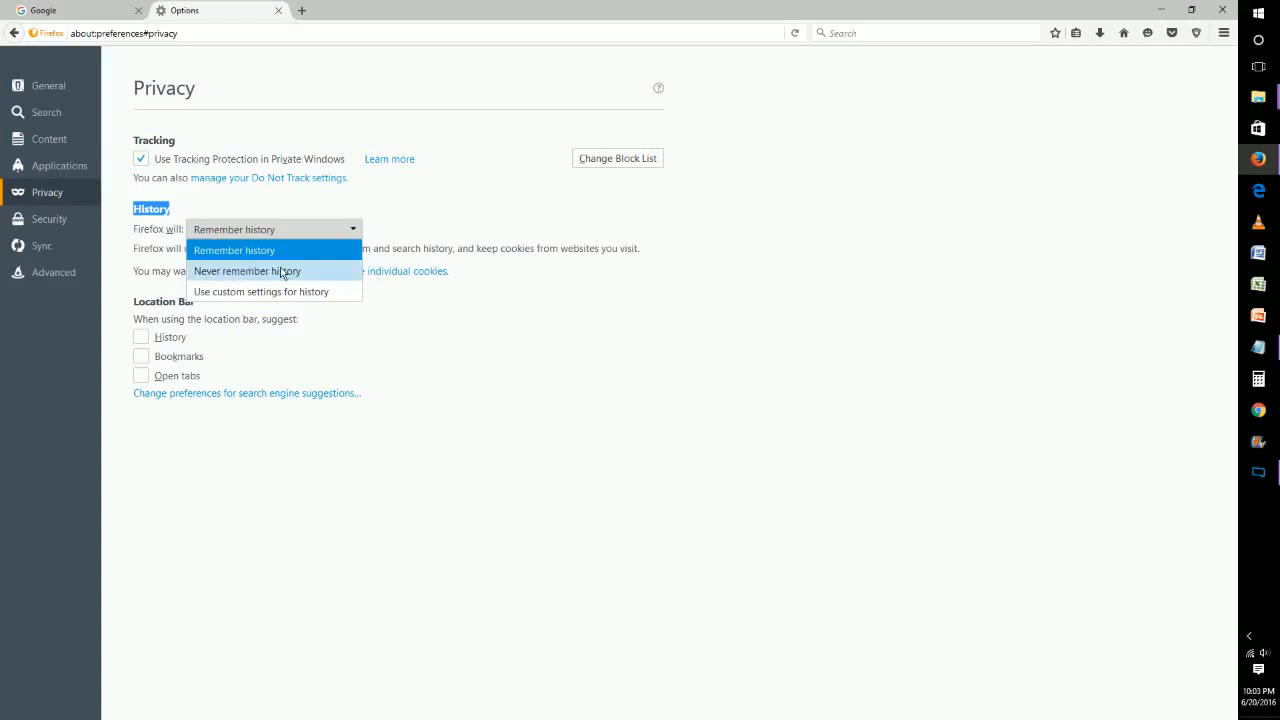
{"action": "mouse_move", "coordinate": [278, 277]}
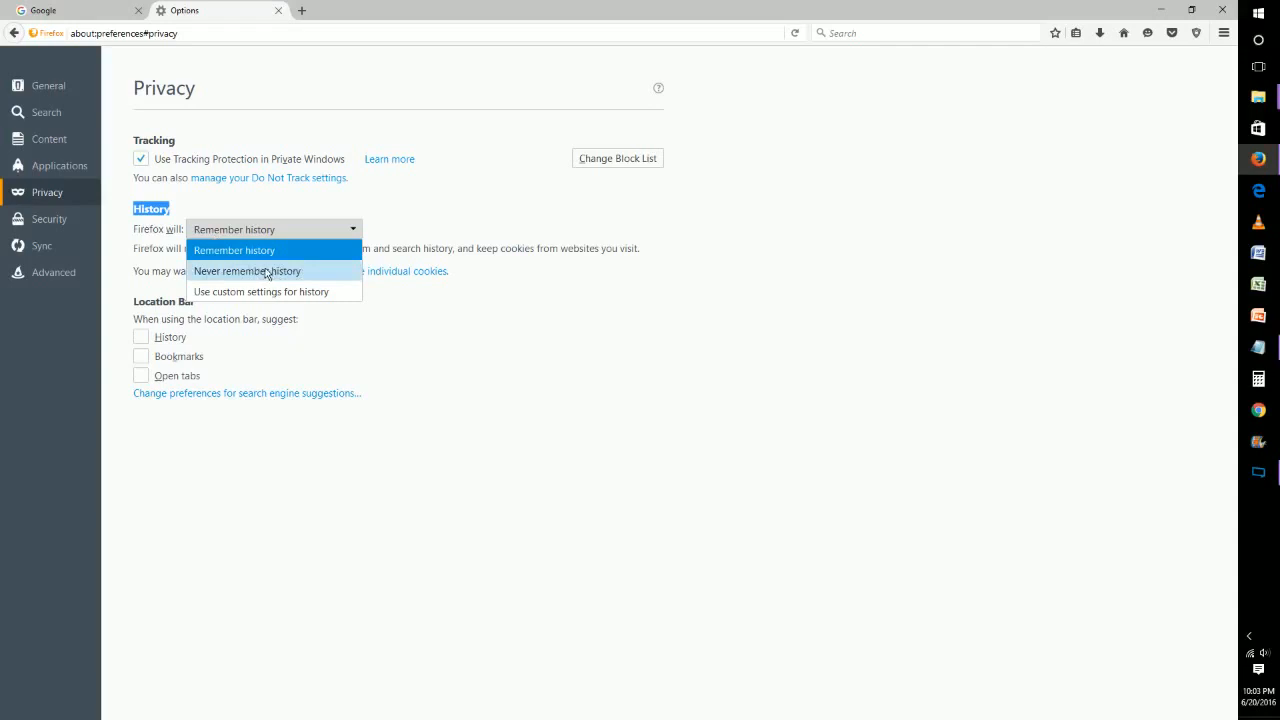
{"action": "mouse_move", "coordinate": [263, 273]}
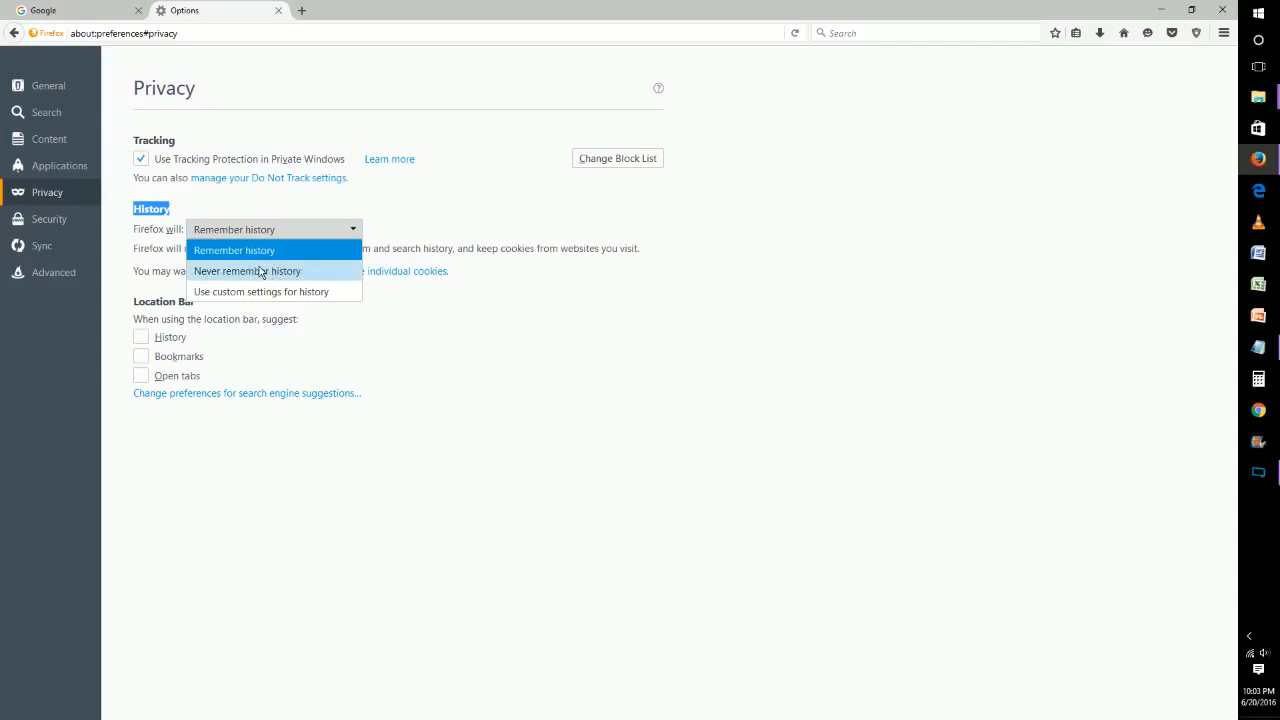
{"action": "mouse_move", "coordinate": [263, 271]}
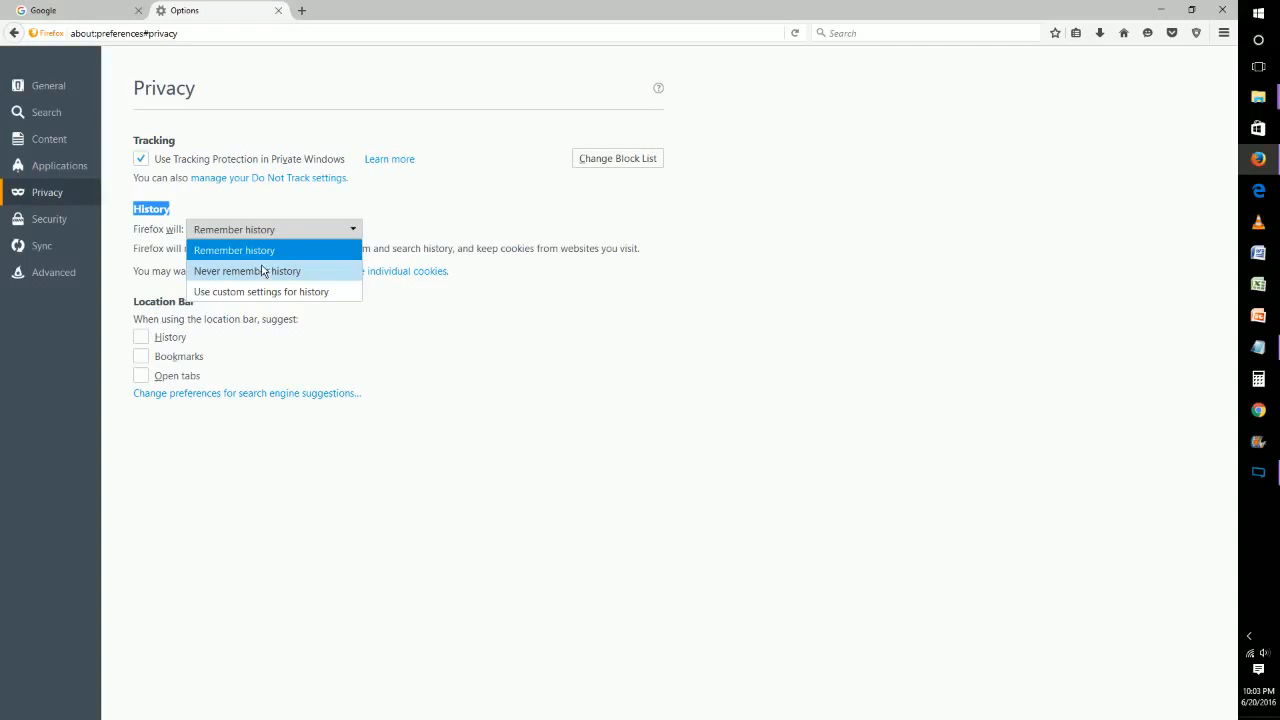
{"action": "mouse_move", "coordinate": [260, 291]}
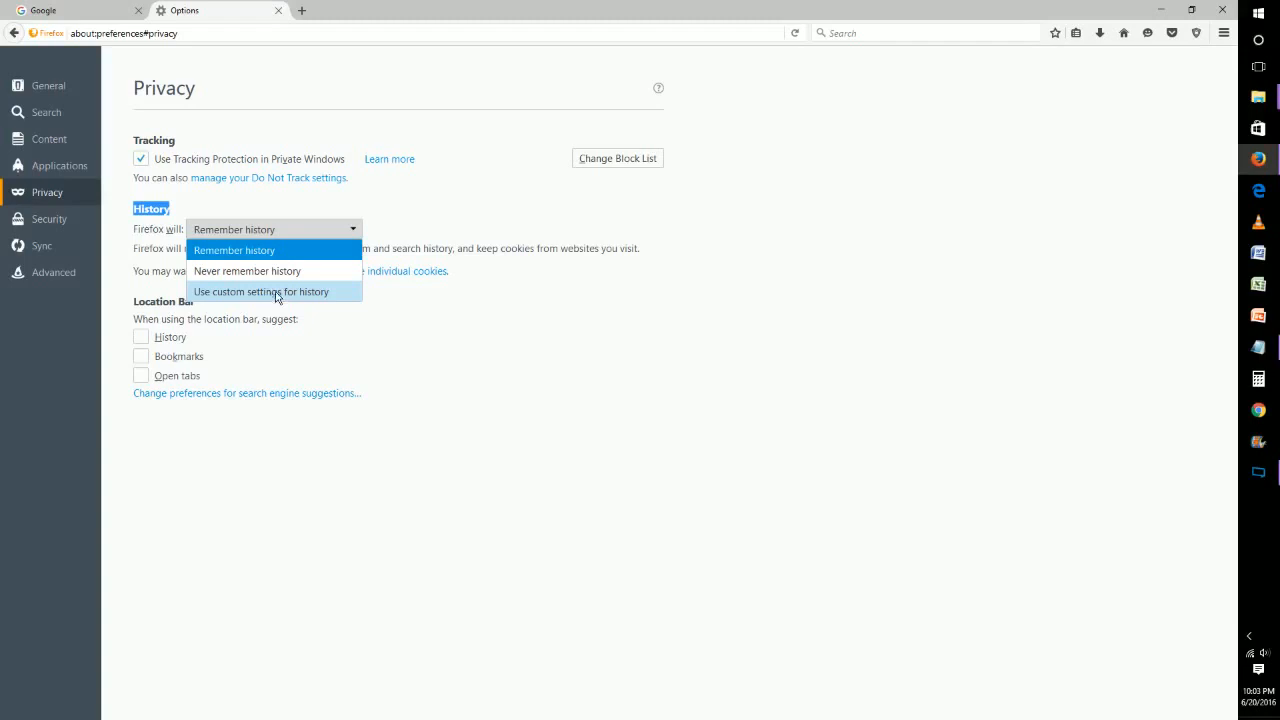
- Choose custom history settings and enable 'Always use private browsing mode'
{"action": "left_click", "coordinate": [261, 291]}
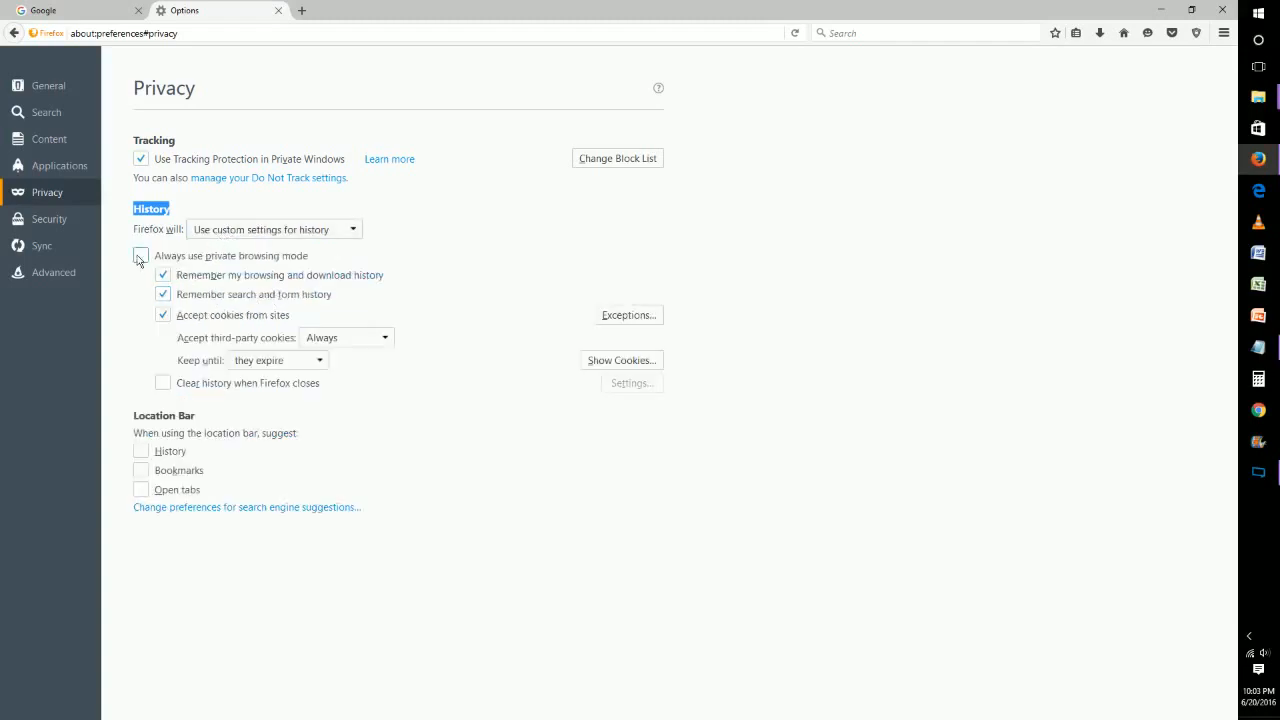
{"action": "left_click", "coordinate": [140, 255]}
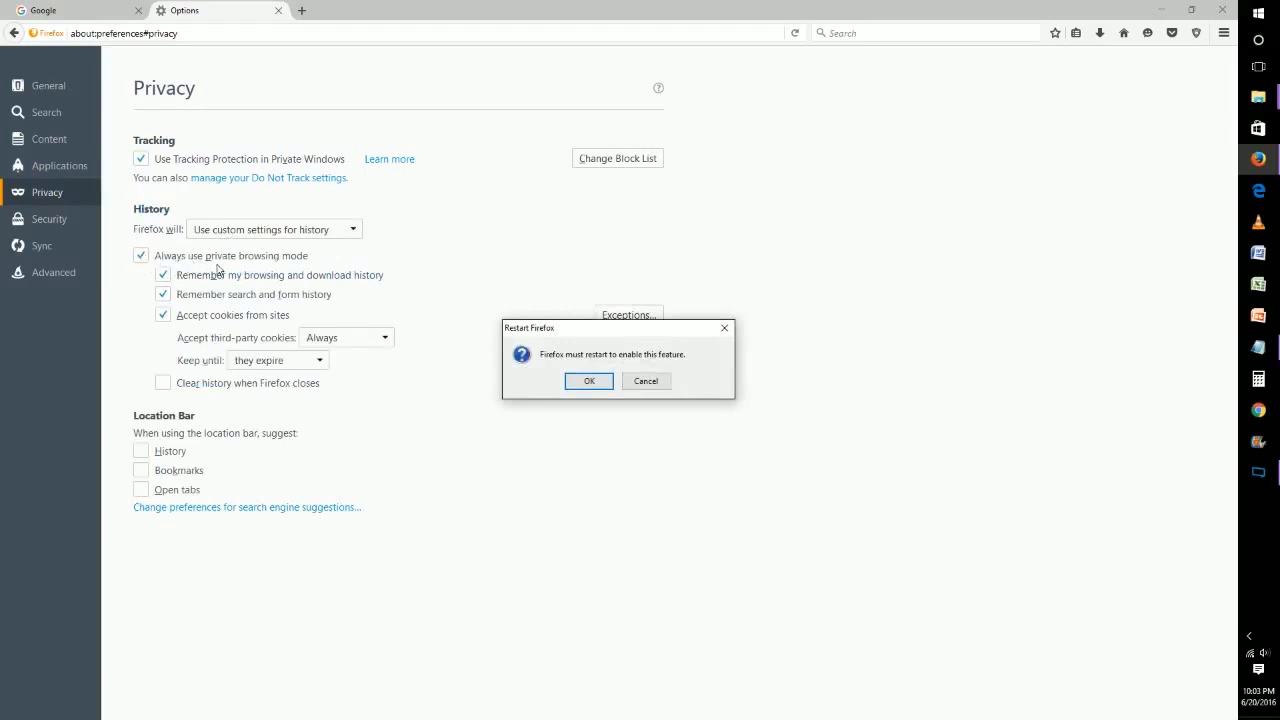
{"action": "mouse_move", "coordinate": [561, 322]}
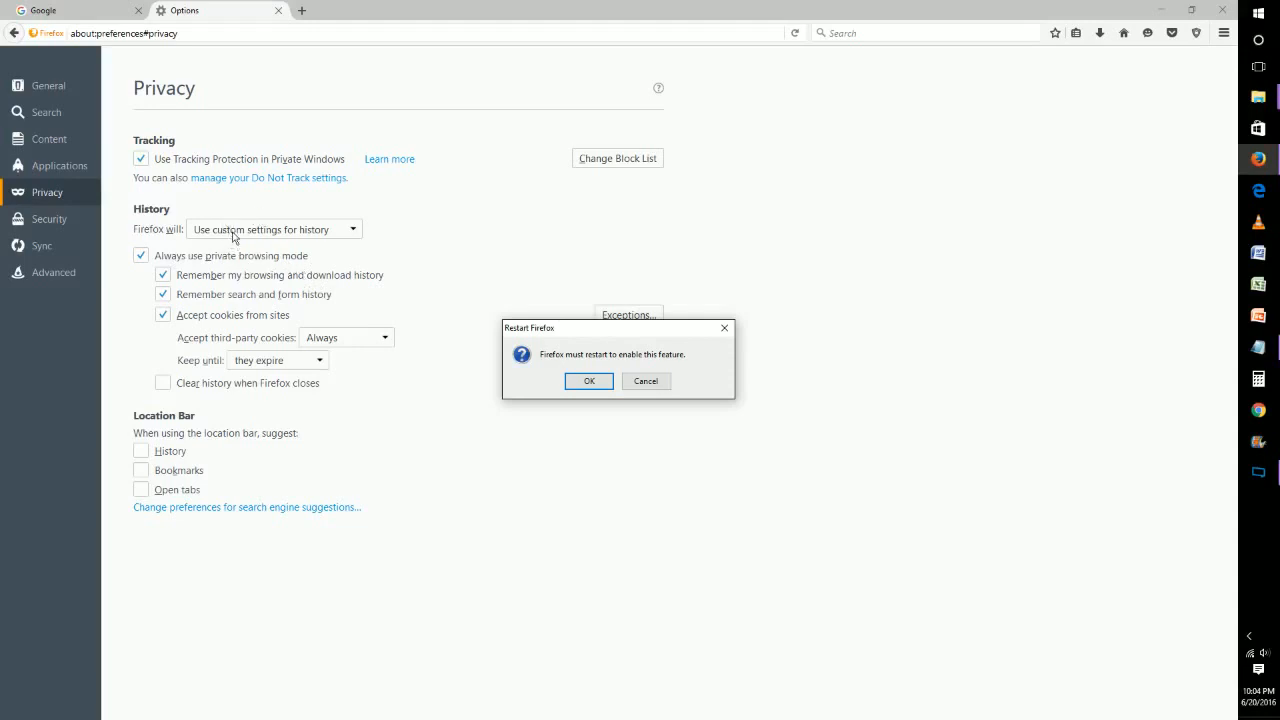
{"action": "mouse_move", "coordinate": [229, 232]}
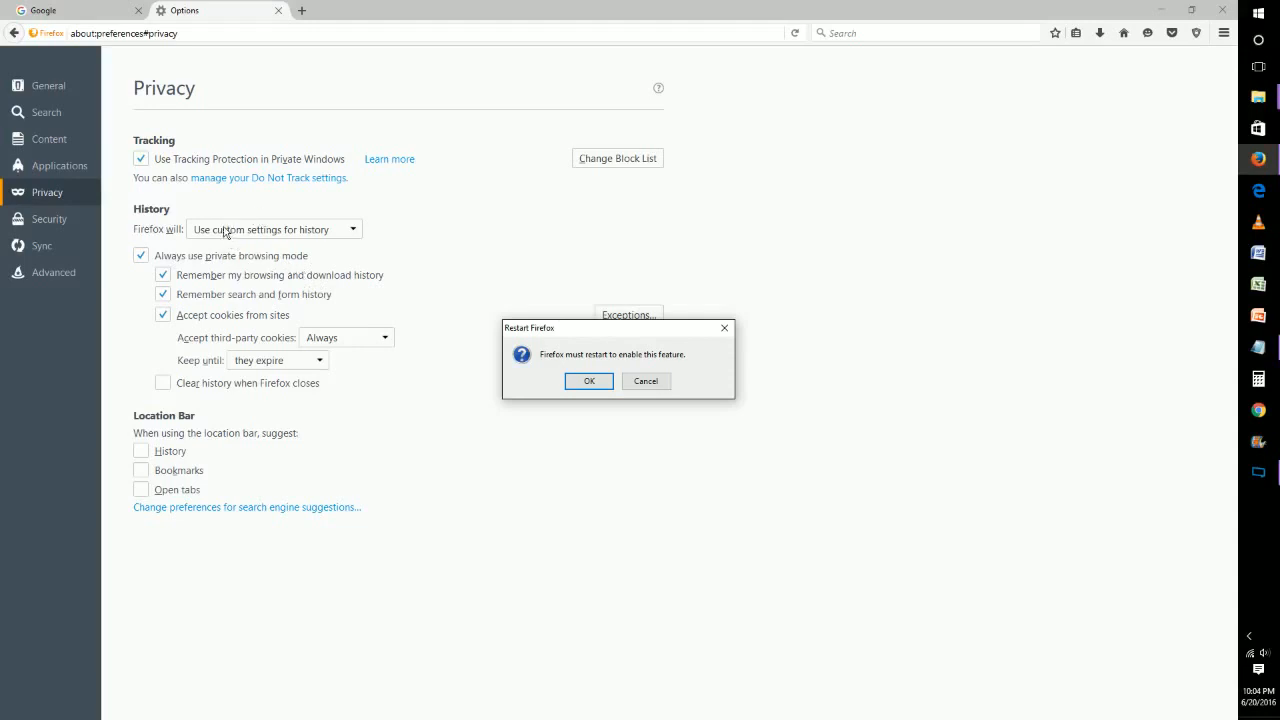
{"action": "left_click", "coordinate": [589, 381]}
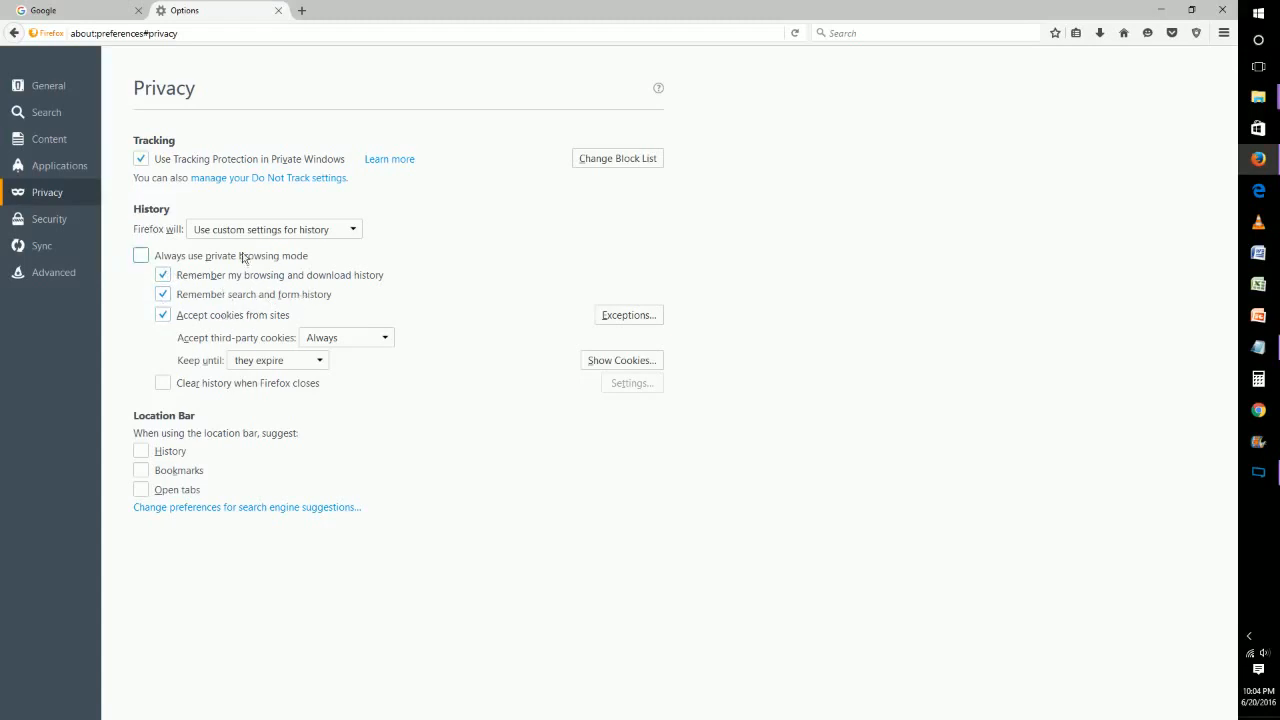
{"action": "mouse_move", "coordinate": [233, 298]}
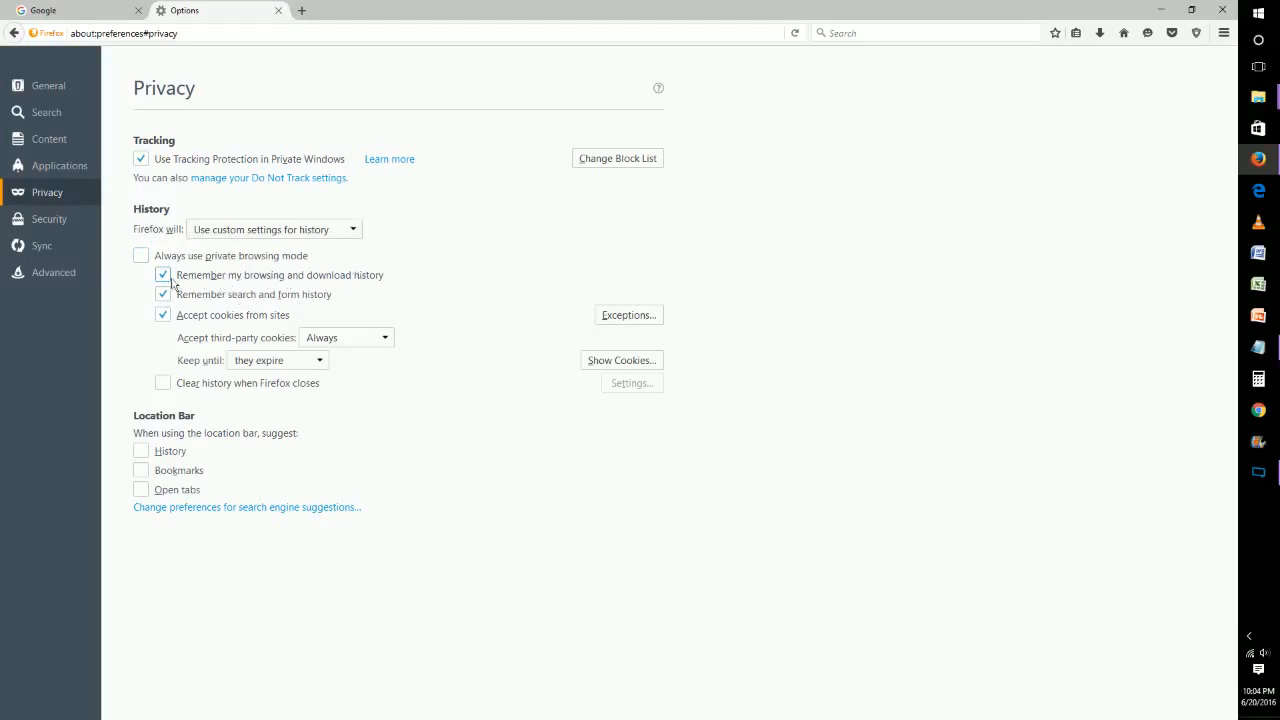
{"action": "left_click", "coordinate": [162, 275]}
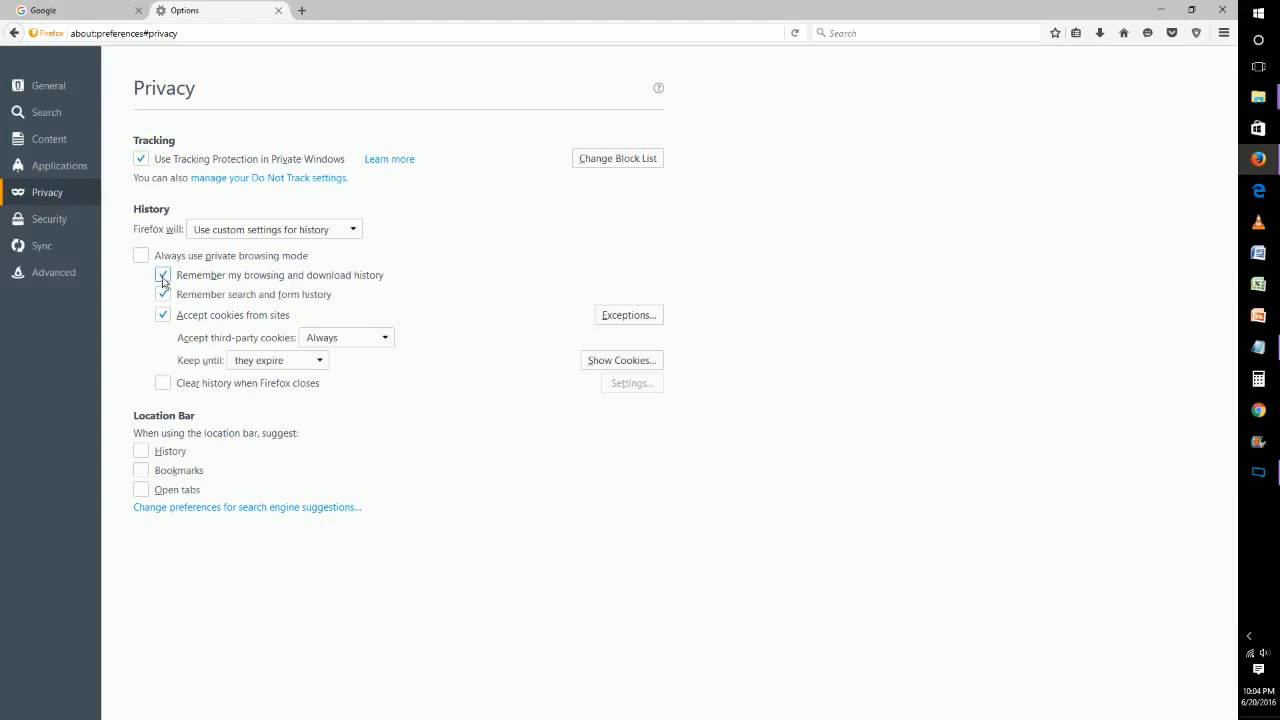
{"action": "left_click", "coordinate": [162, 275]}
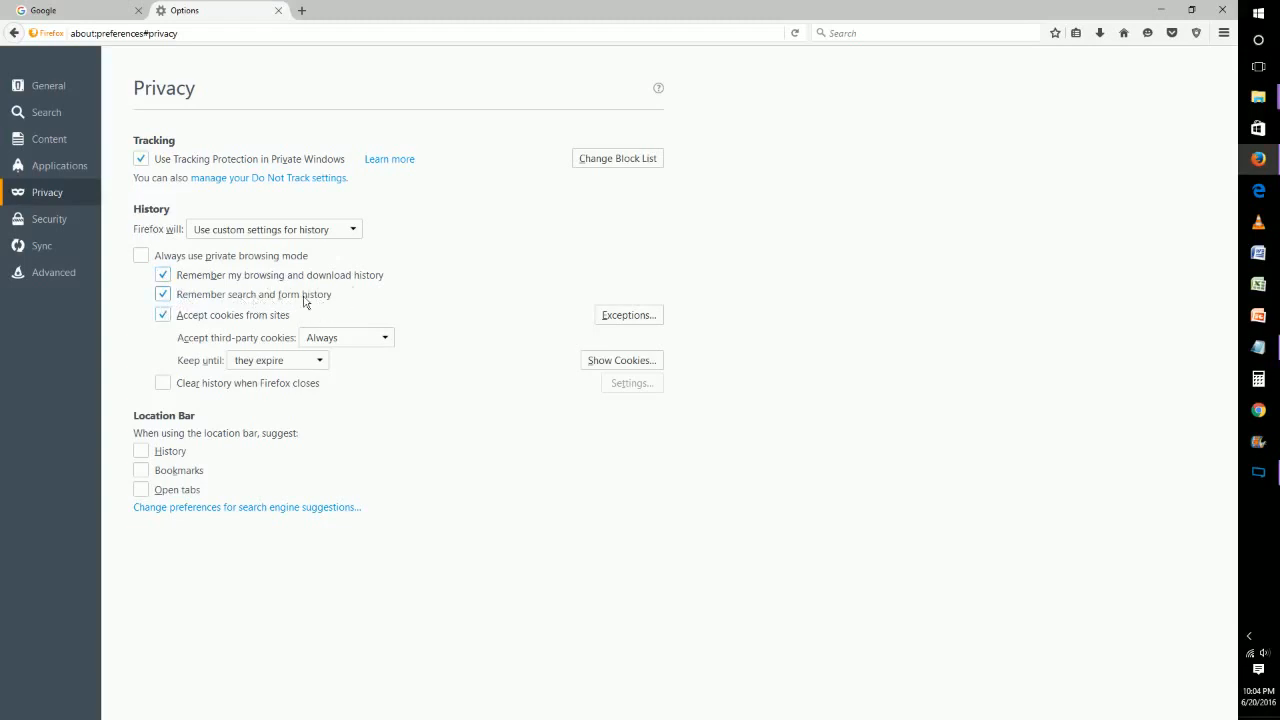
{"action": "left_click", "coordinate": [925, 32]}
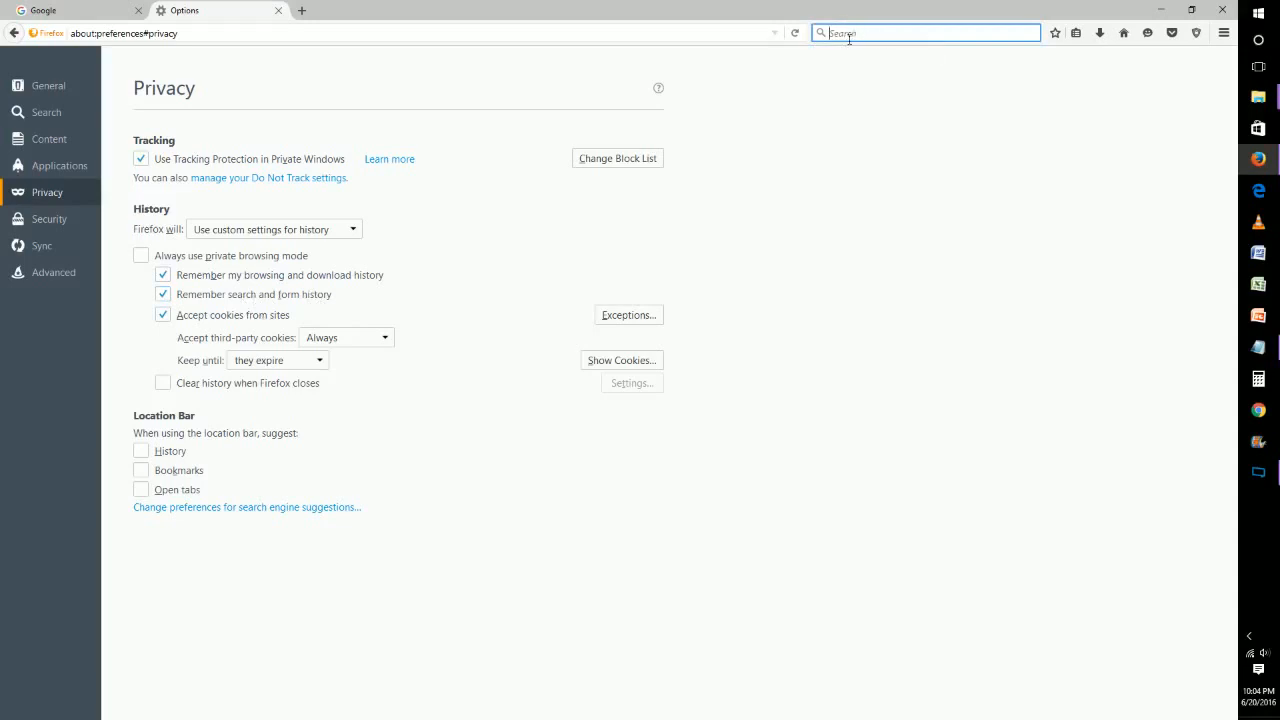
{"action": "mouse_move", "coordinate": [846, 53]}
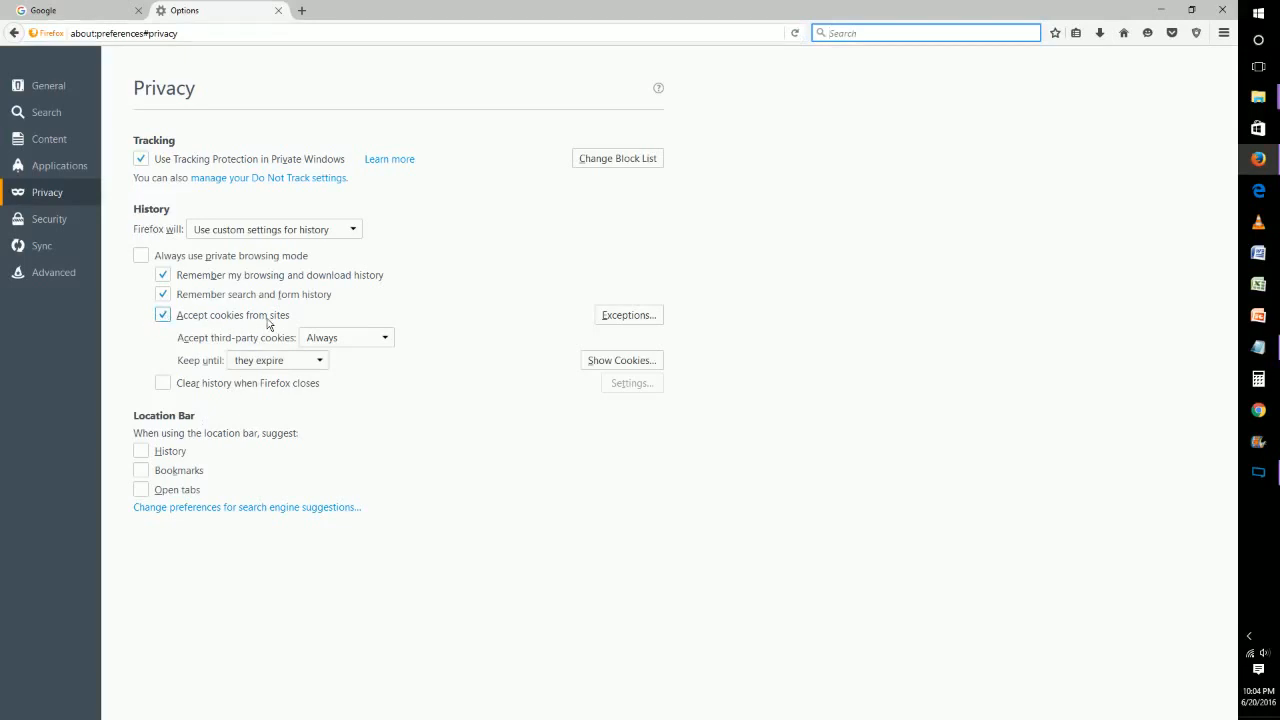
{"action": "left_click", "coordinate": [162, 314]}
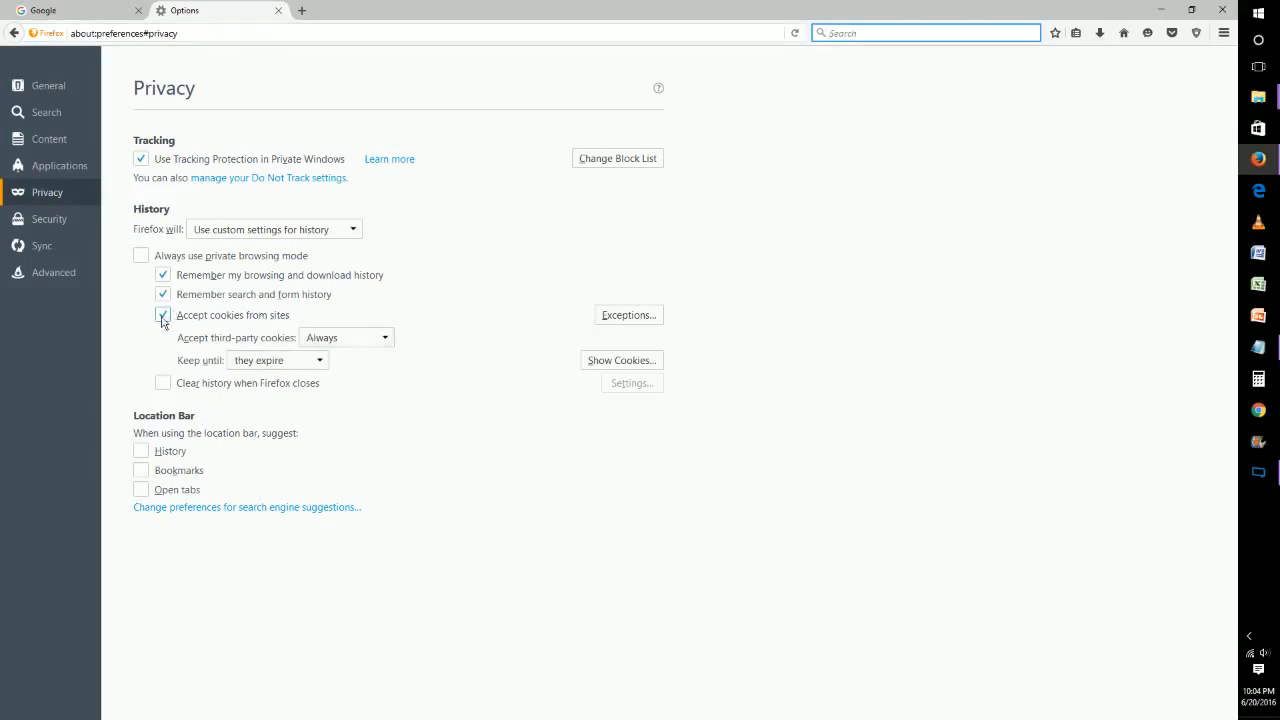
{"action": "left_click", "coordinate": [163, 315]}
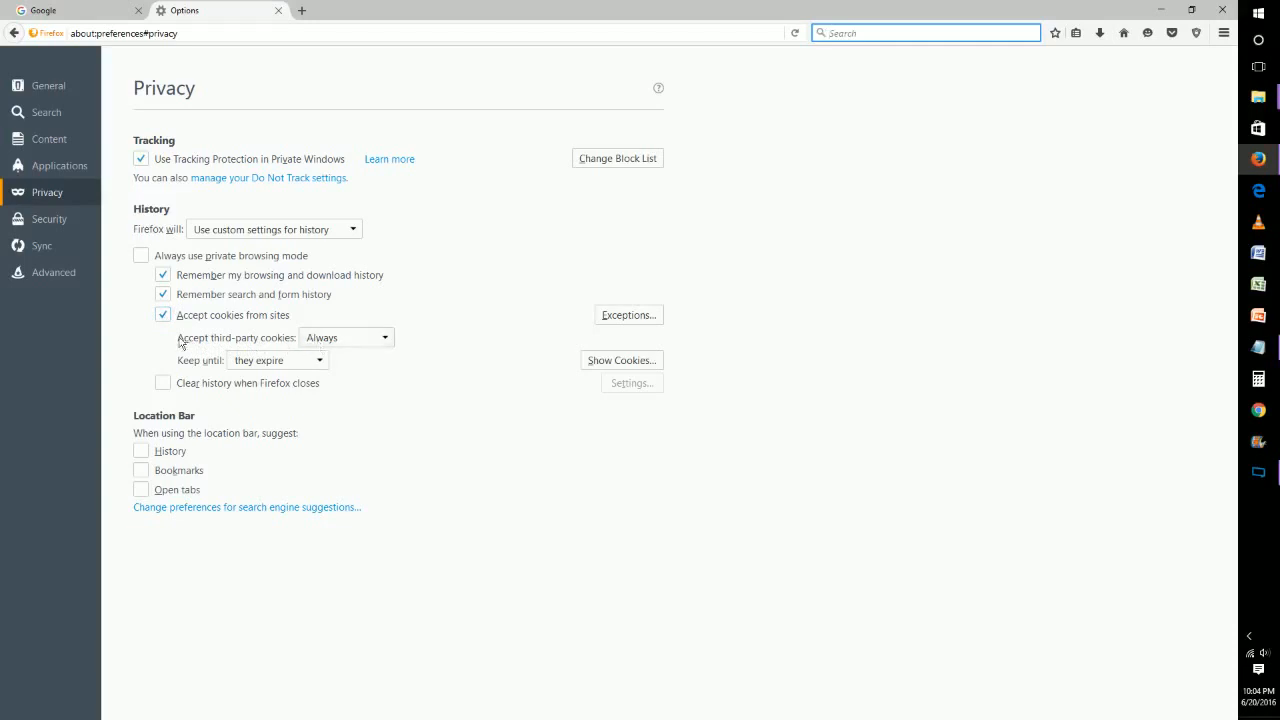
{"action": "mouse_move", "coordinate": [303, 345]}
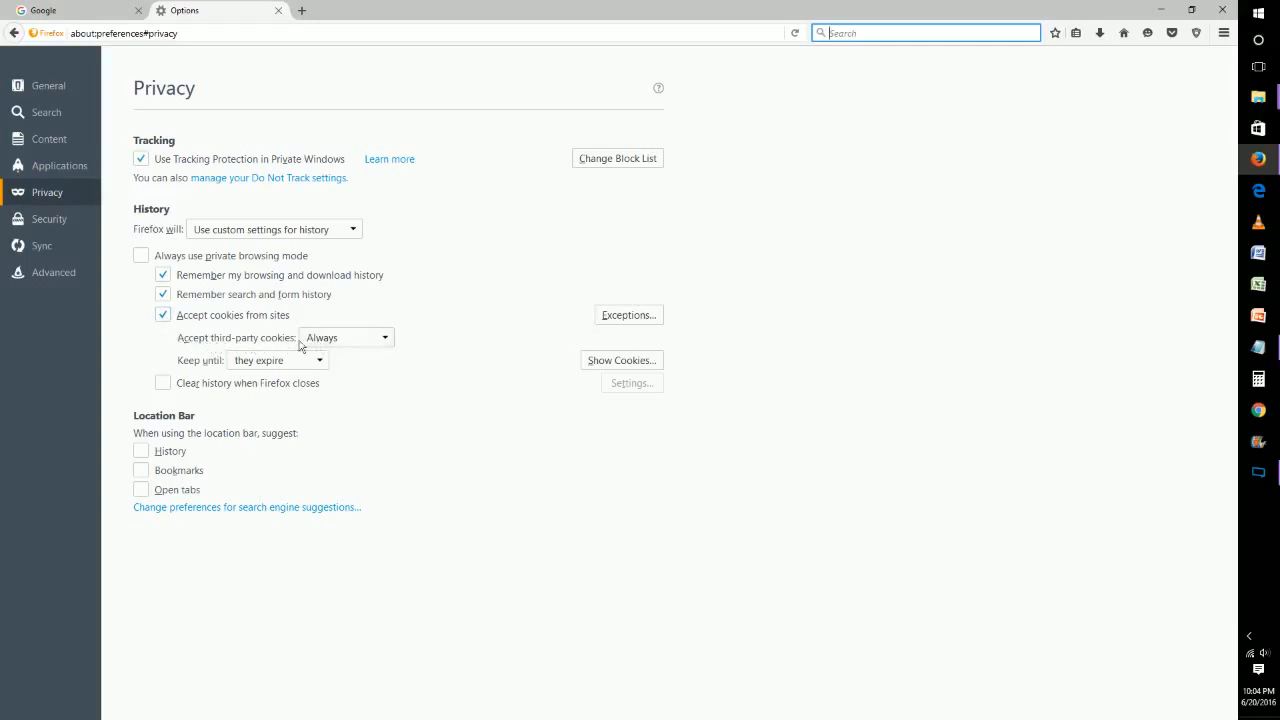
{"action": "left_click", "coordinate": [345, 337]}
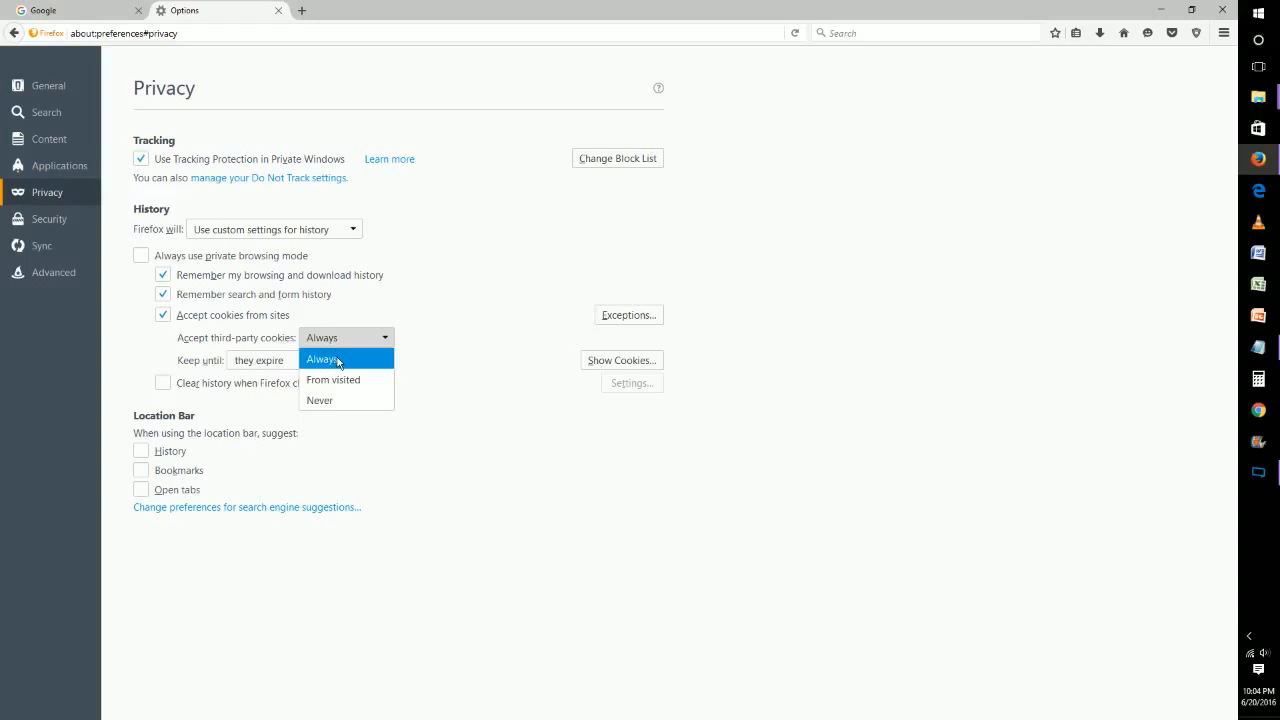
{"action": "mouse_move", "coordinate": [340, 379]}
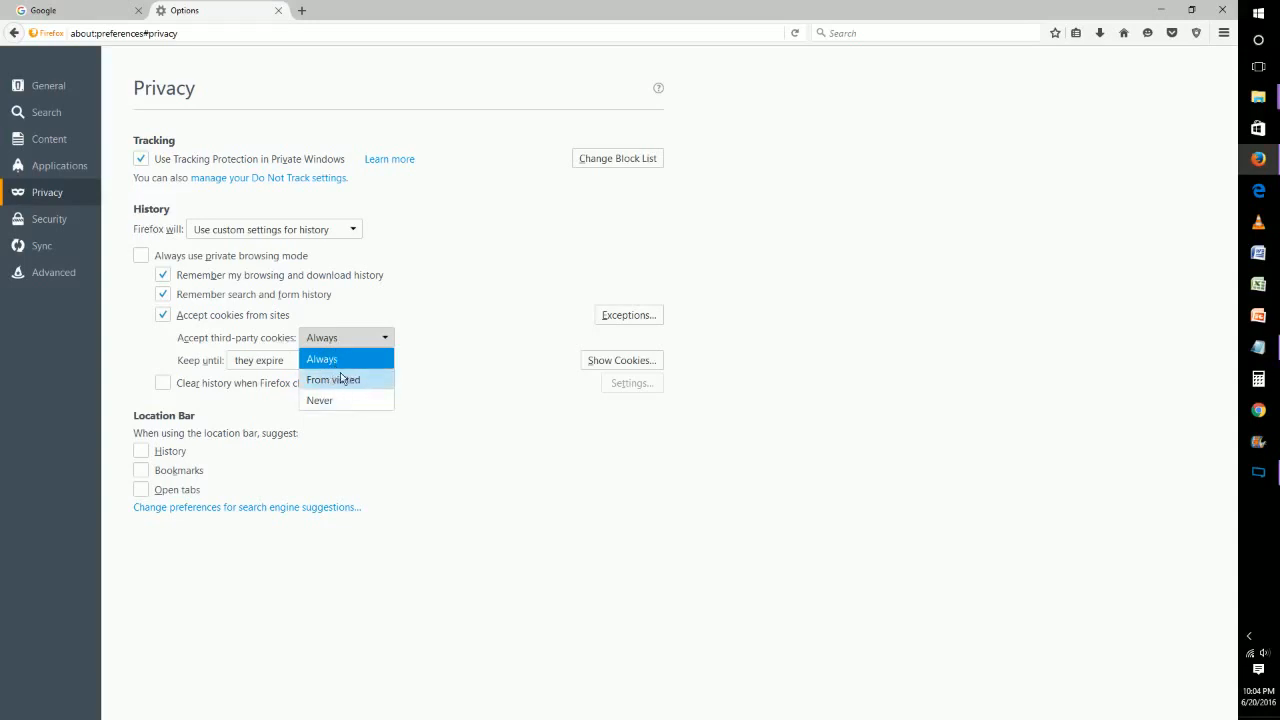
{"action": "mouse_move", "coordinate": [320, 400]}
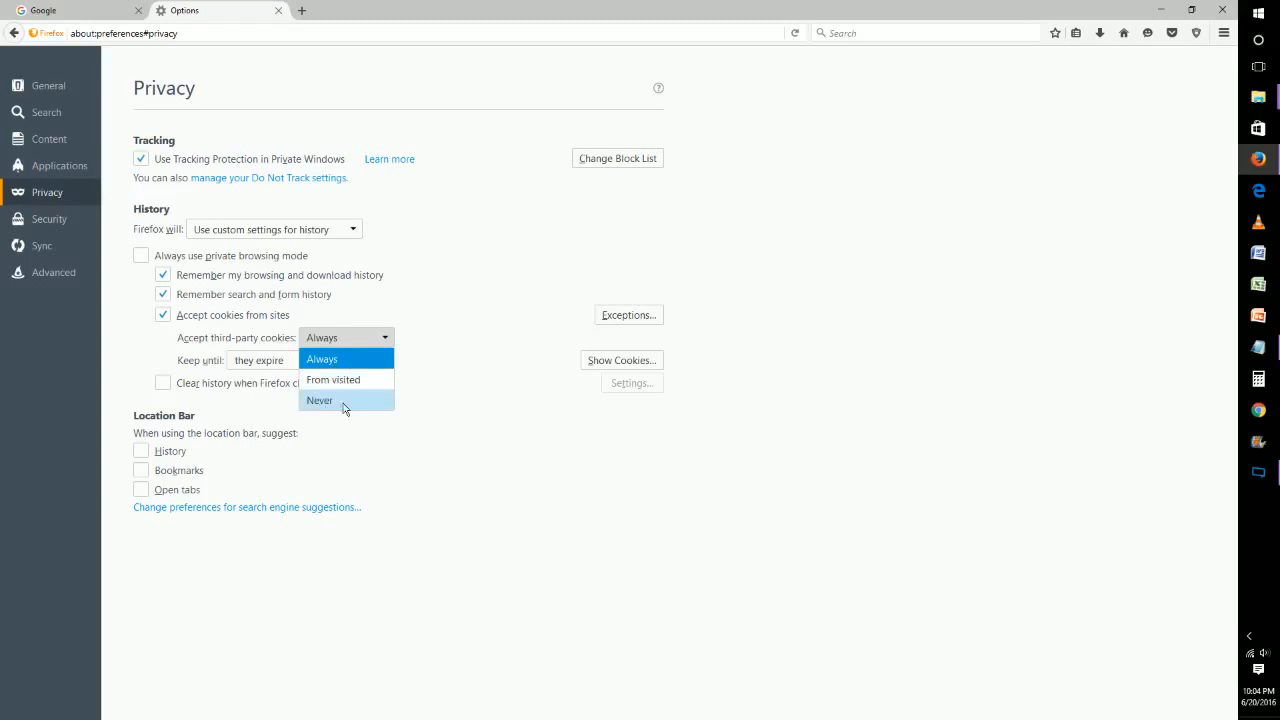
{"action": "mouse_move", "coordinate": [177, 340]}
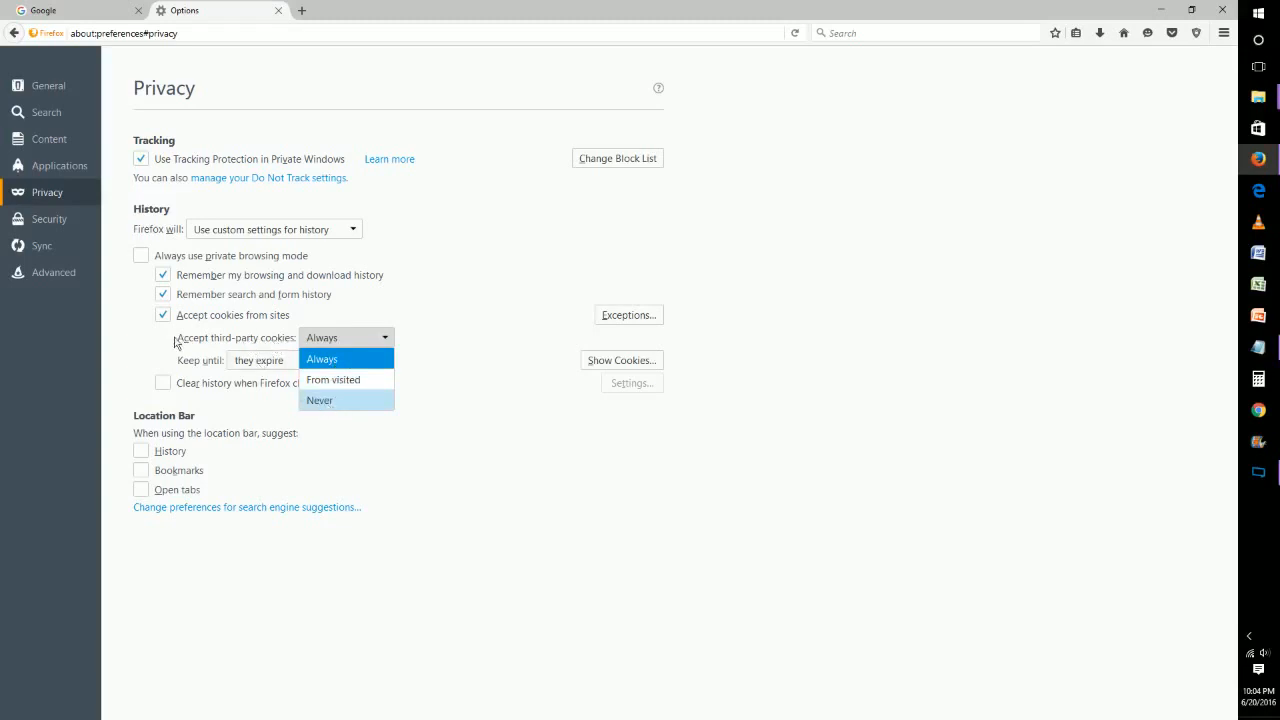
{"action": "left_click", "coordinate": [321, 358]}
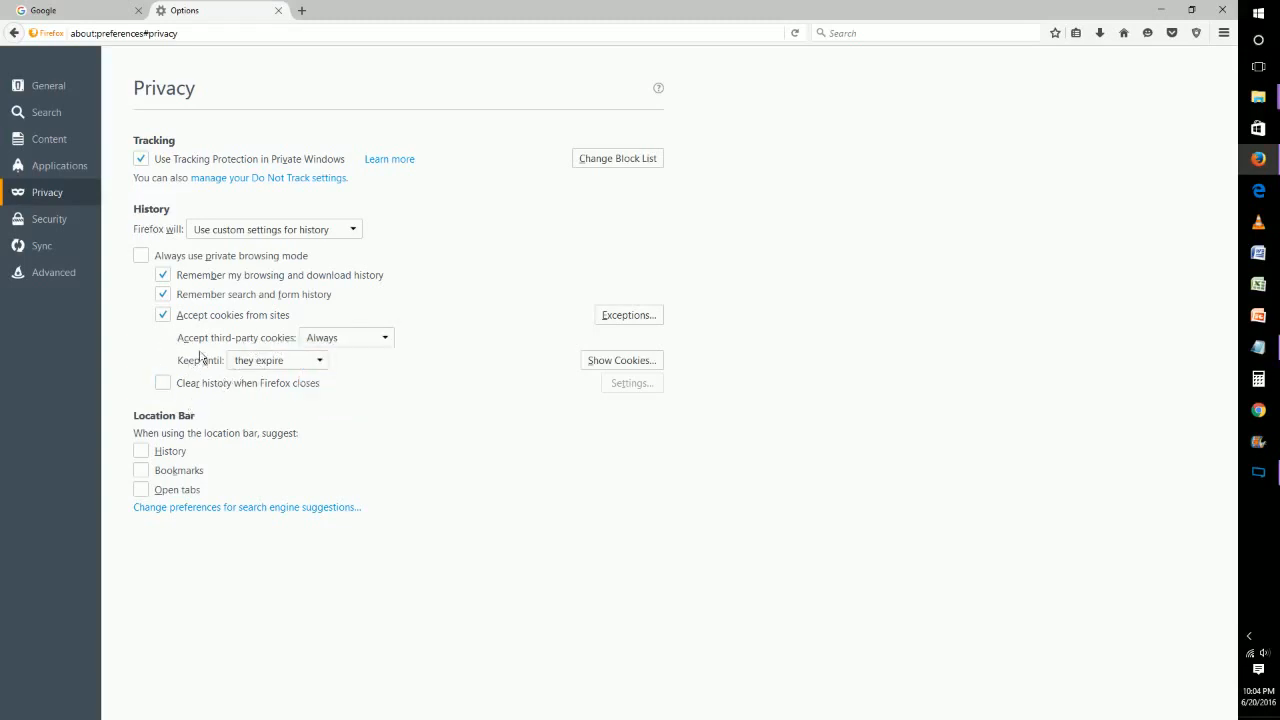
- Expand the cookie 'Keep until' dropdown showing 'they expire' and 'I close Firefox'
{"action": "left_click", "coordinate": [277, 360]}
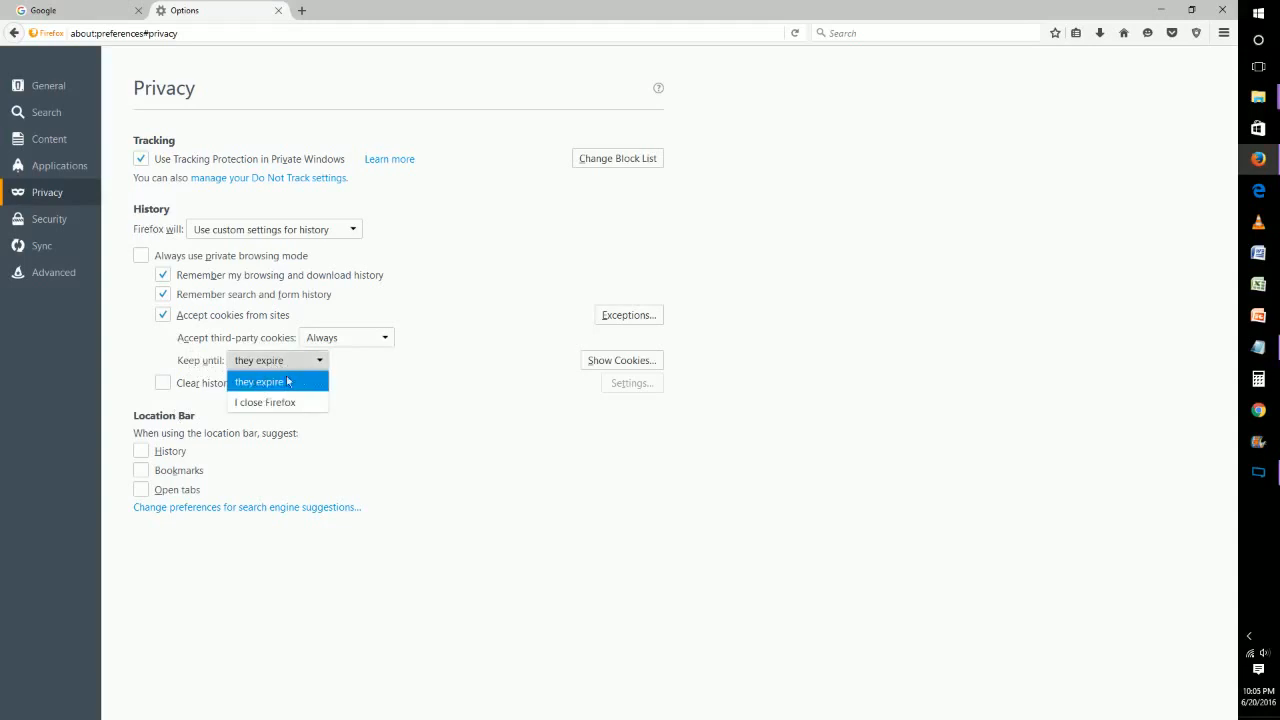
{"action": "mouse_move", "coordinate": [293, 403]}
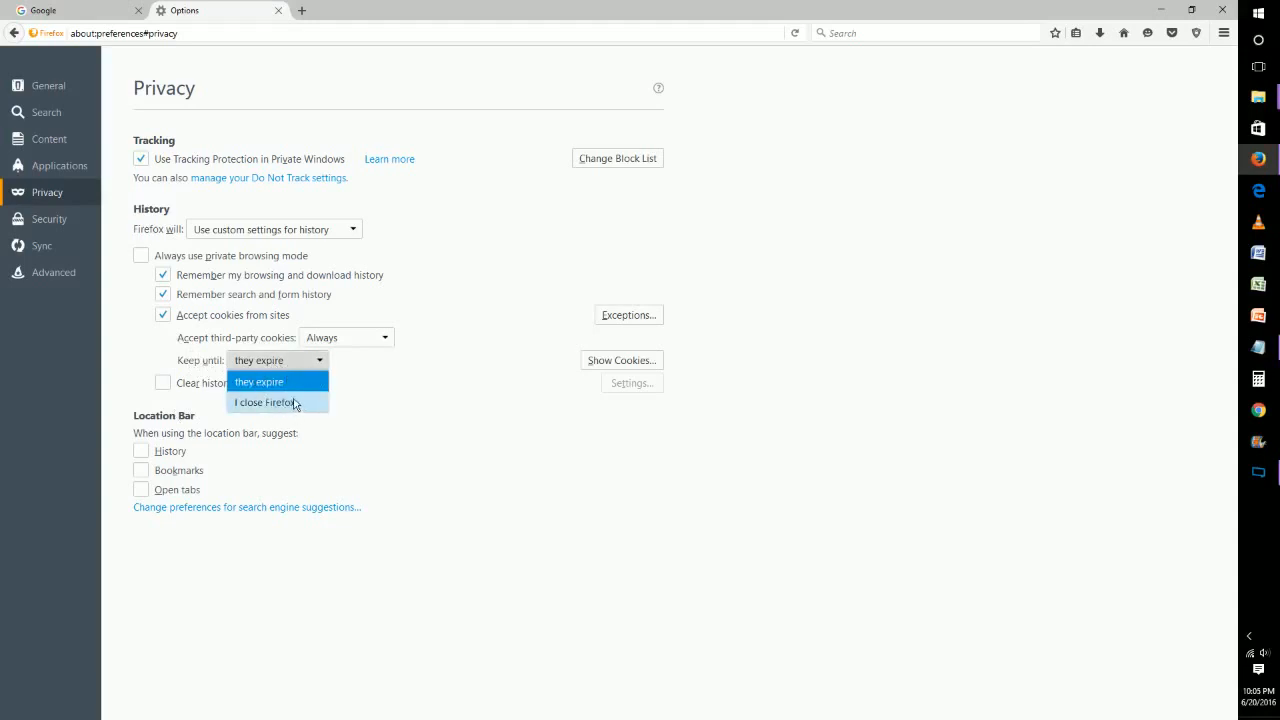
{"action": "mouse_move", "coordinate": [301, 402]}
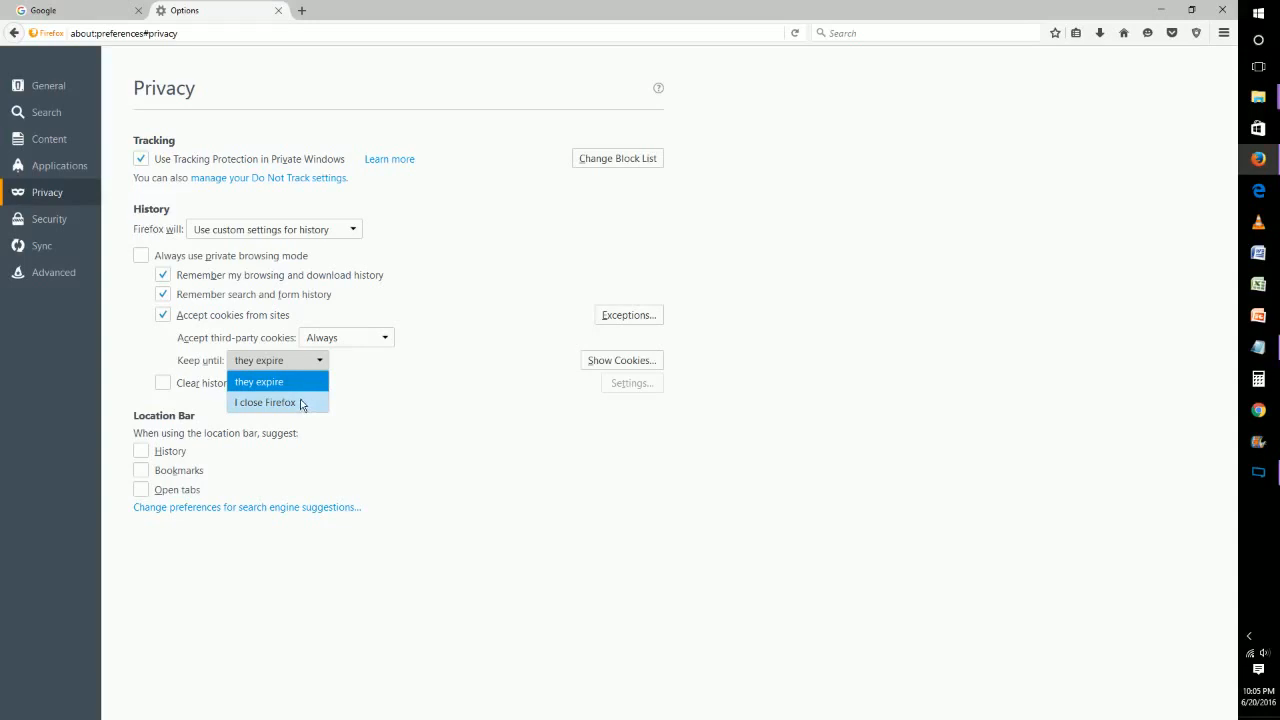
{"action": "mouse_move", "coordinate": [298, 402]}
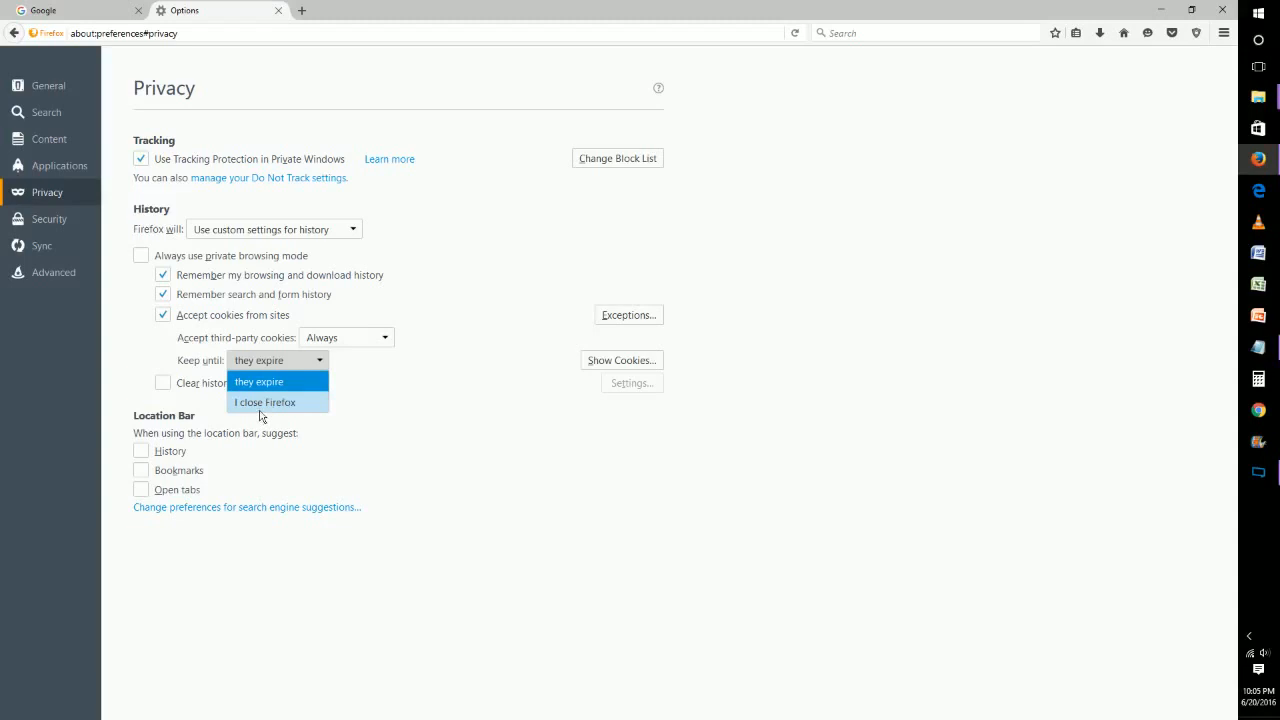
{"action": "mouse_move", "coordinate": [290, 404]}
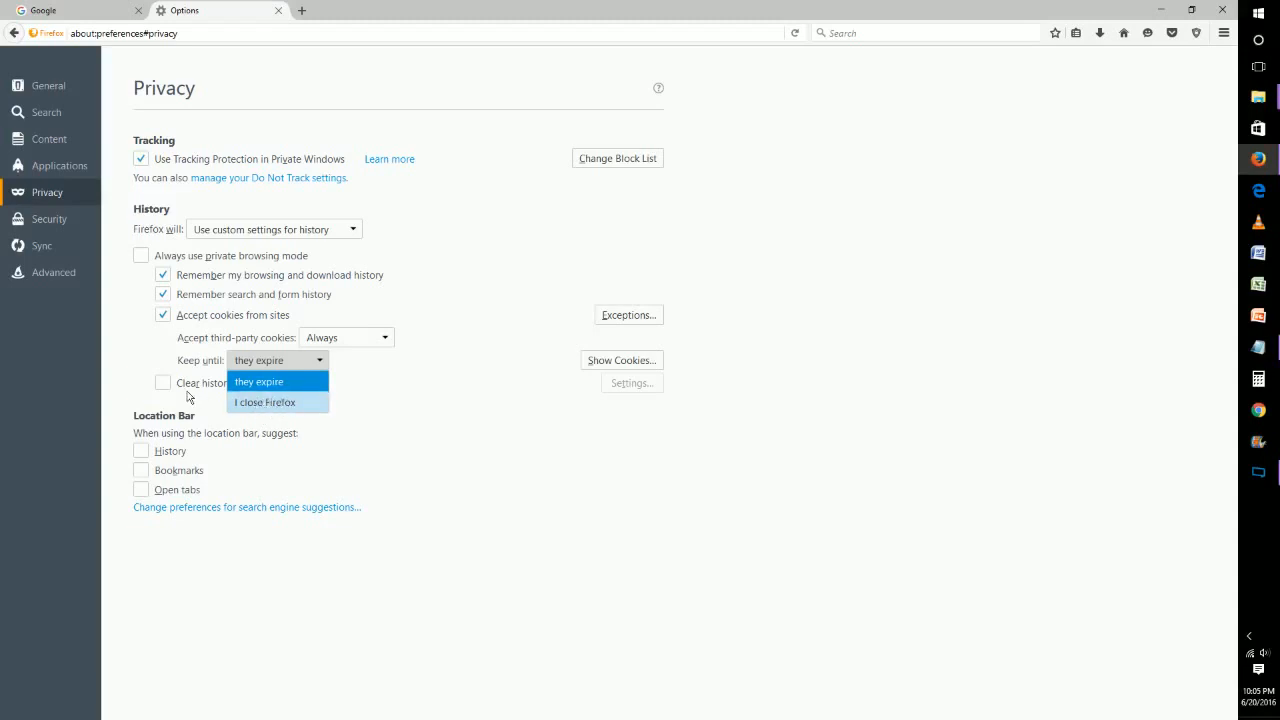
- Close the 'Keep until' dropdown, leaving cookies kept until they expire
{"action": "left_click", "coordinate": [259, 381]}
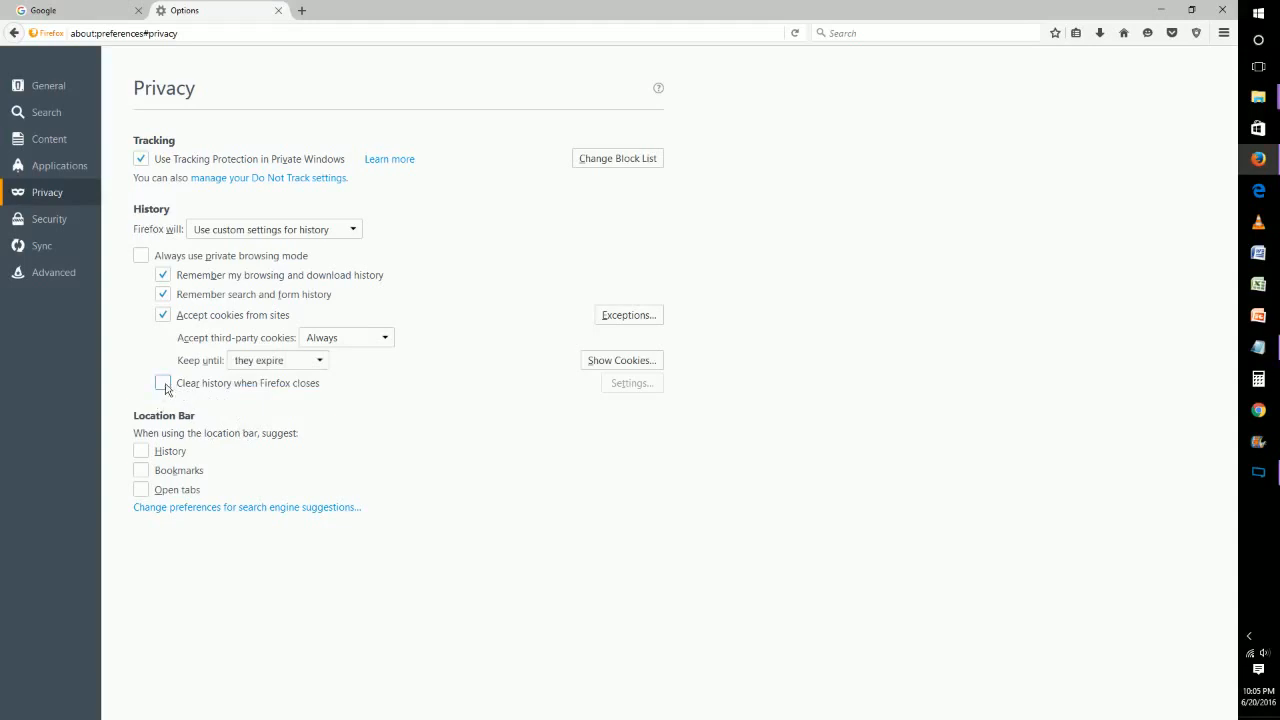
{"action": "mouse_move", "coordinate": [205, 390]}
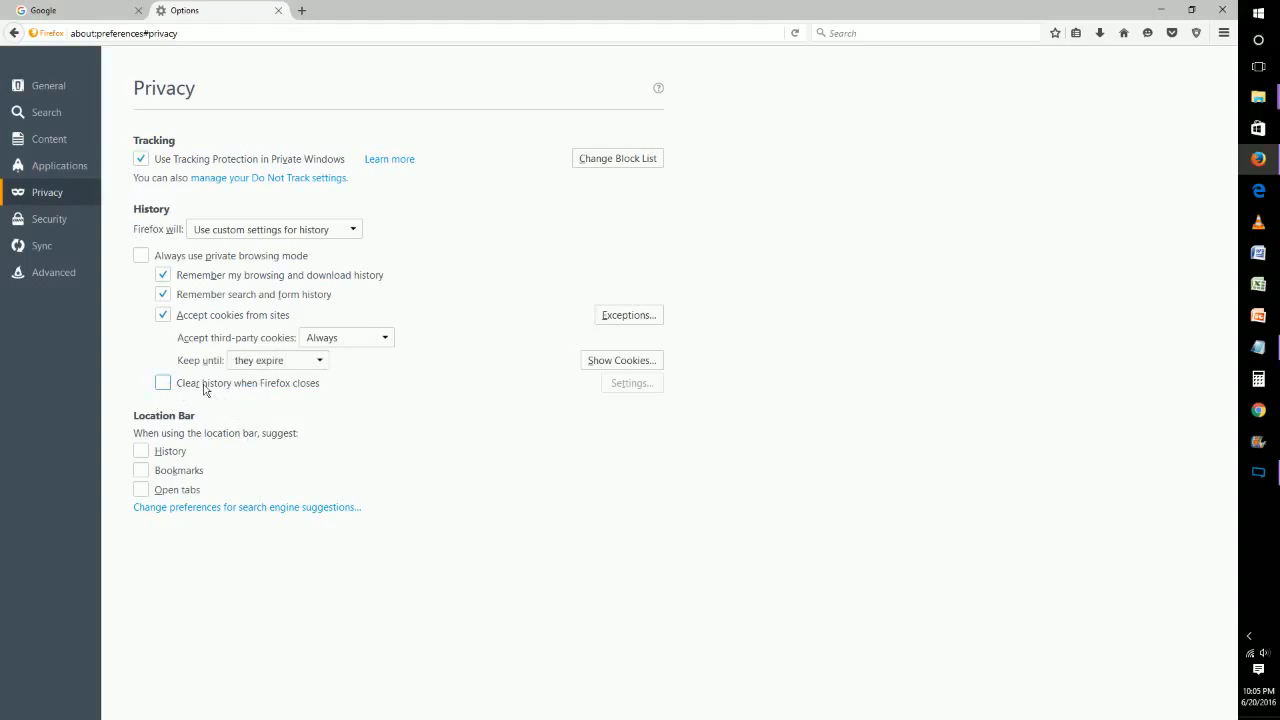
{"action": "mouse_move", "coordinate": [280, 389]}
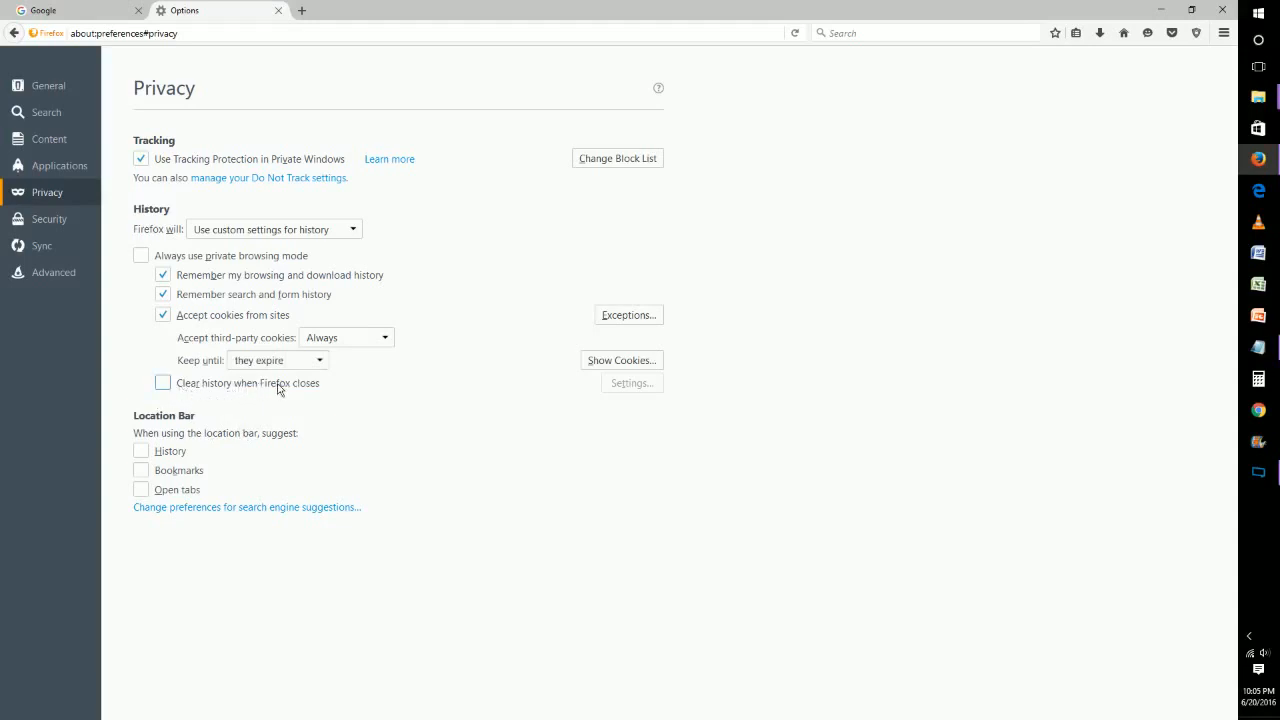
{"action": "mouse_move", "coordinate": [366, 390]}
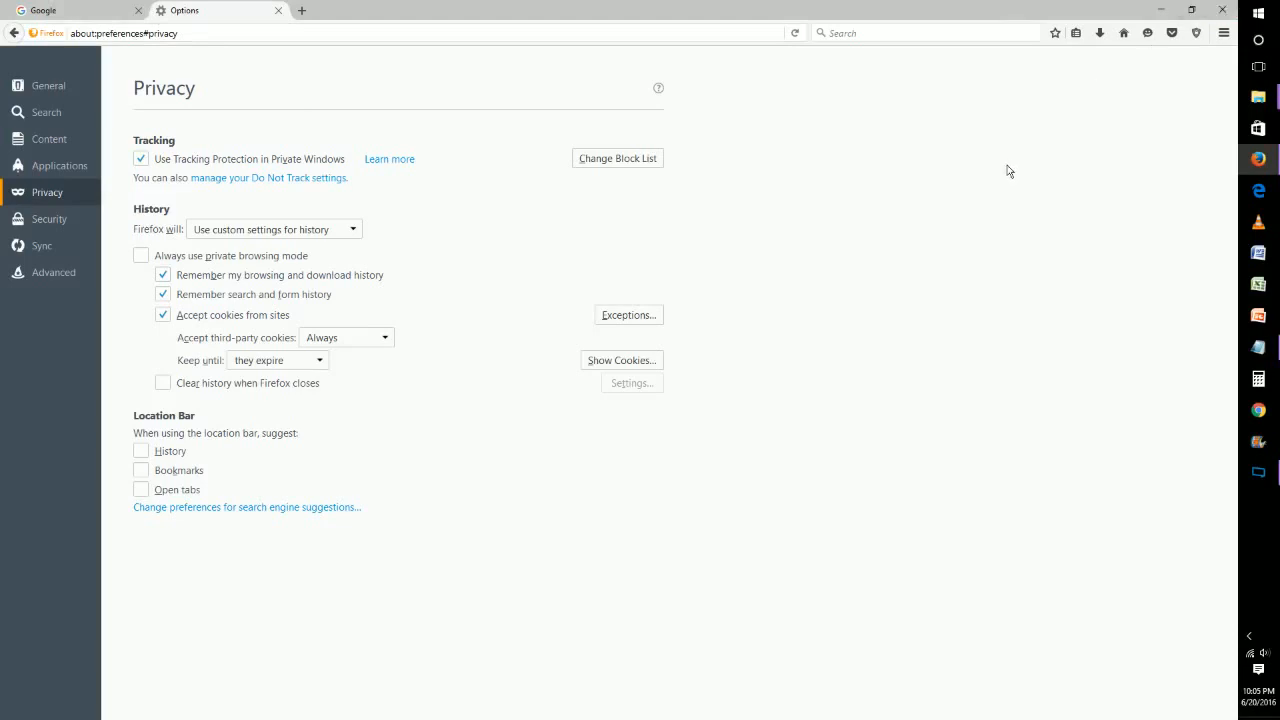
{"action": "mouse_move", "coordinate": [113, 58]}
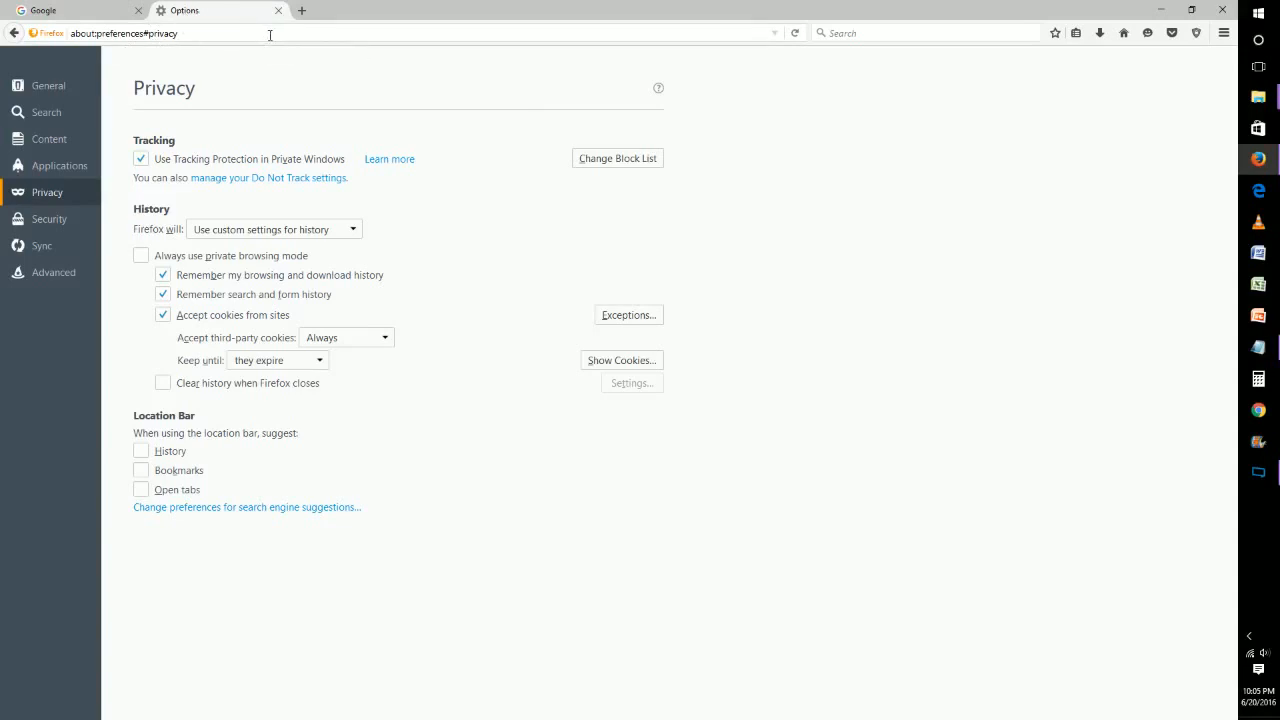
{"action": "mouse_move", "coordinate": [80, 54]}
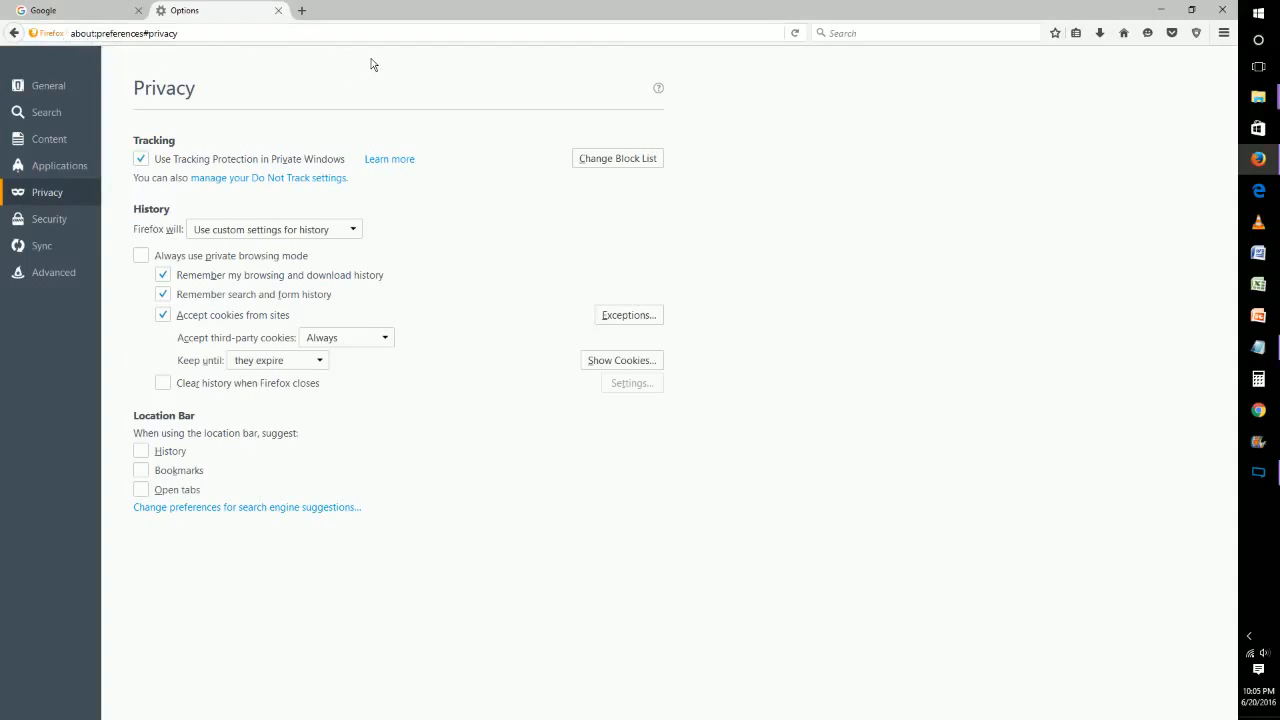
{"action": "mouse_move", "coordinate": [242, 242]}
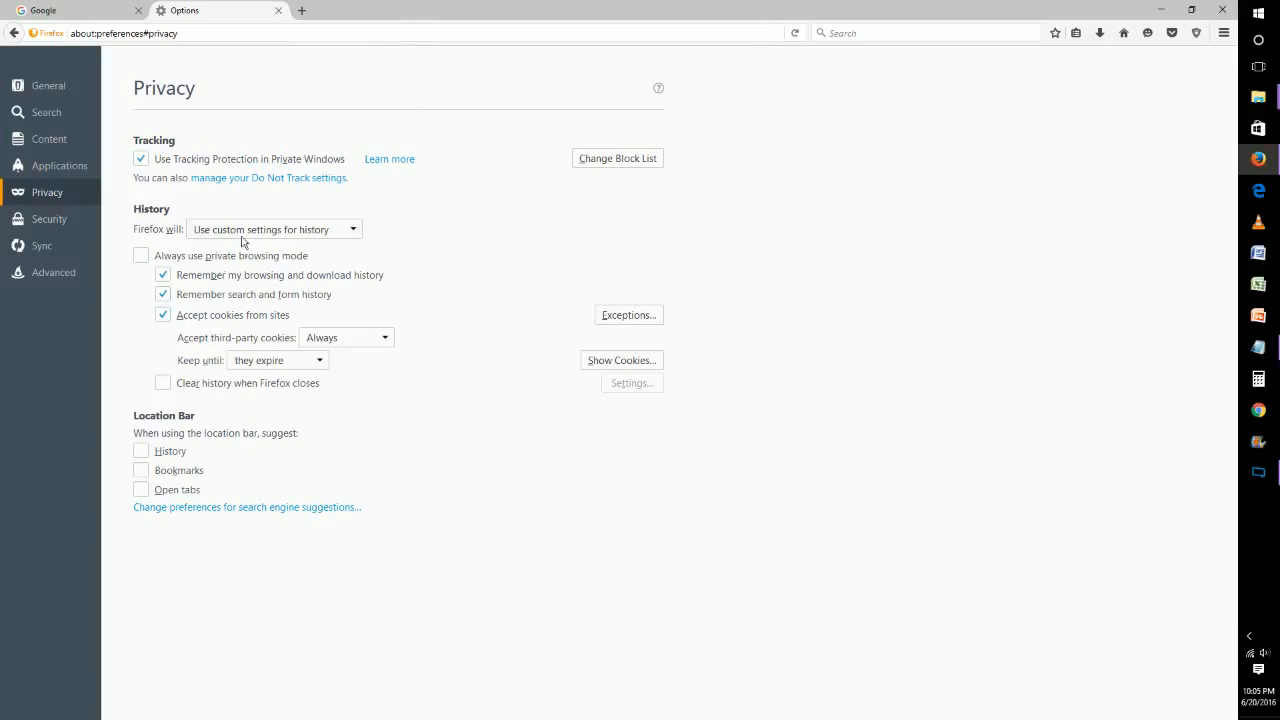
- Reopen the 'Firefox will' History dropdown, with custom settings still selected
{"action": "left_click", "coordinate": [274, 229]}
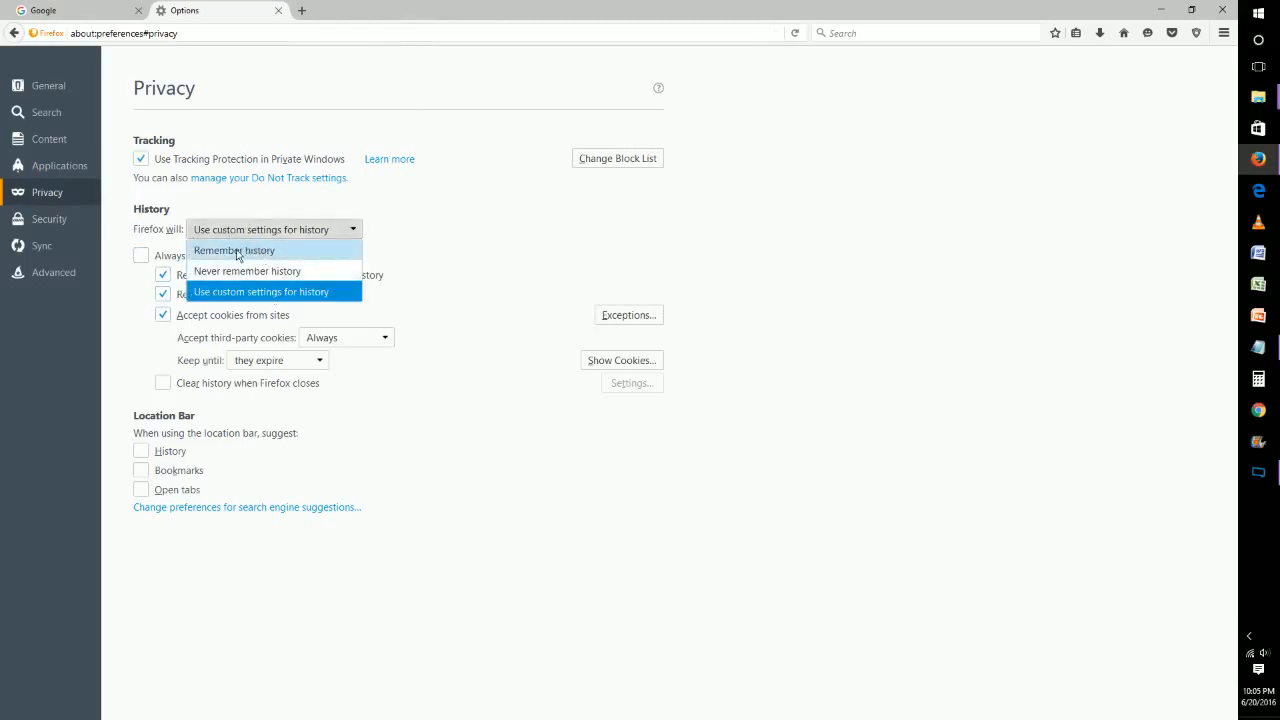
{"action": "mouse_move", "coordinate": [247, 271]}
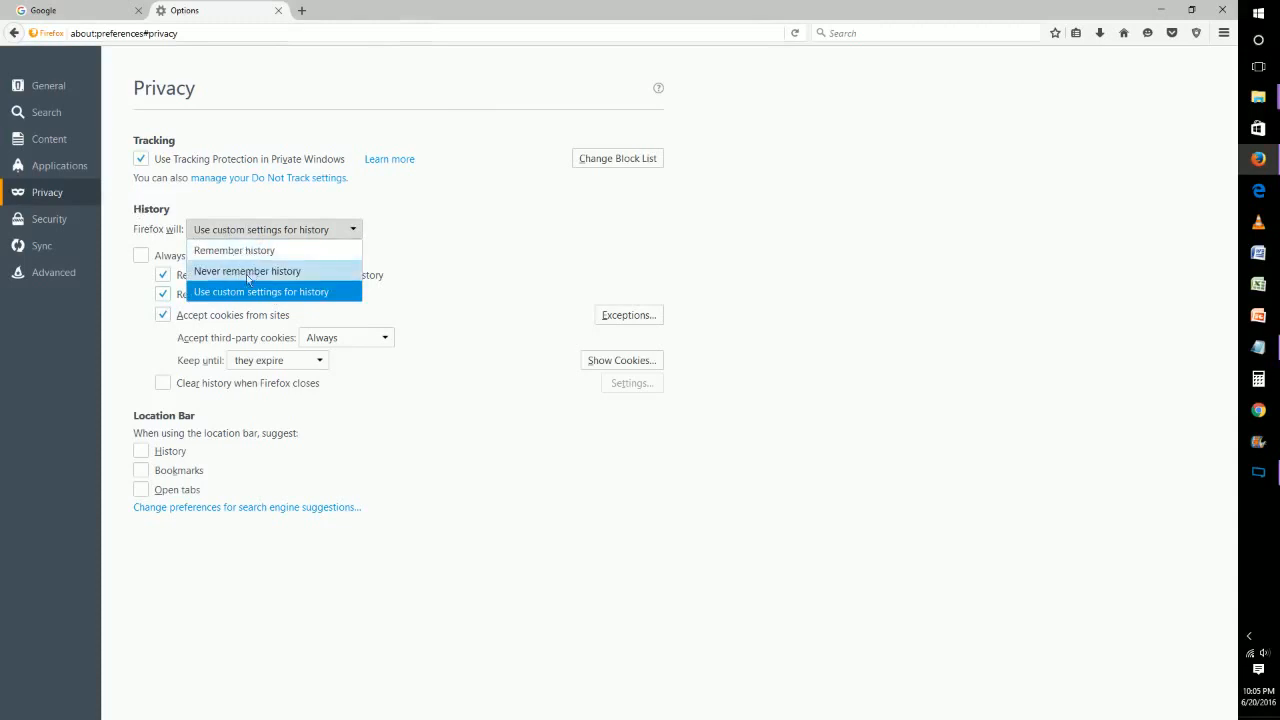
{"action": "mouse_move", "coordinate": [283, 299]}
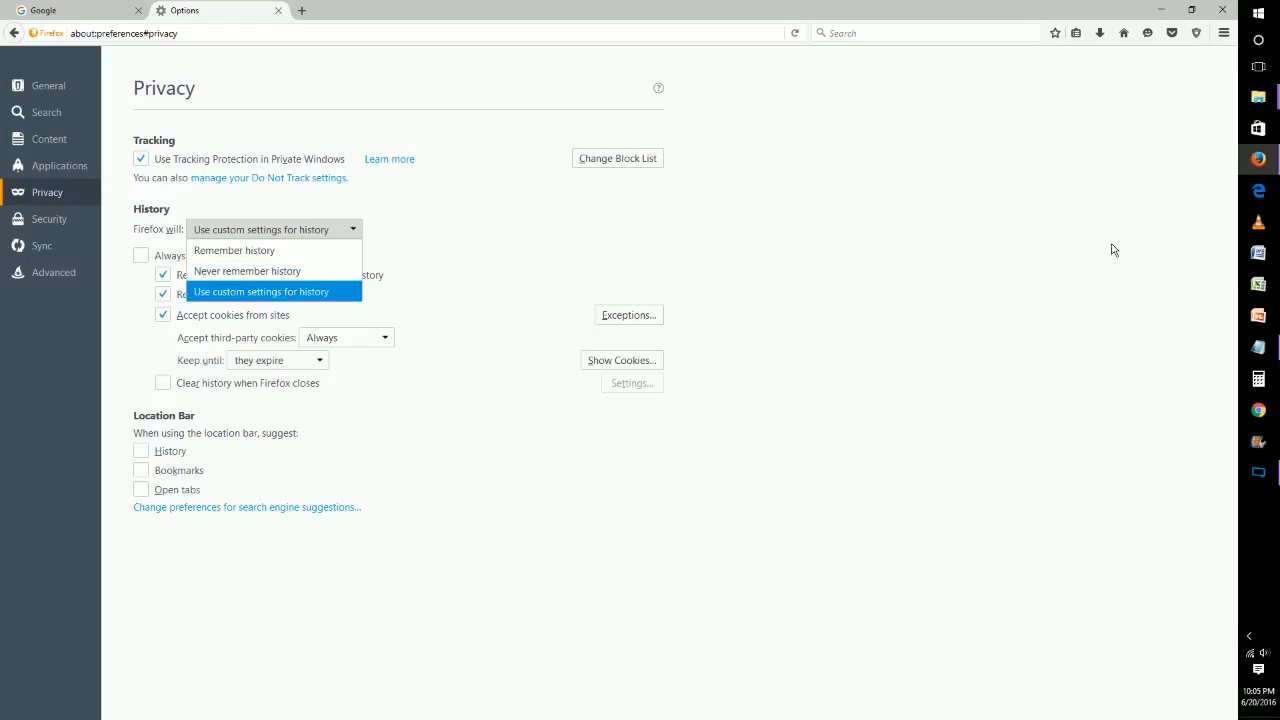
{"action": "mouse_move", "coordinate": [1035, 344]}
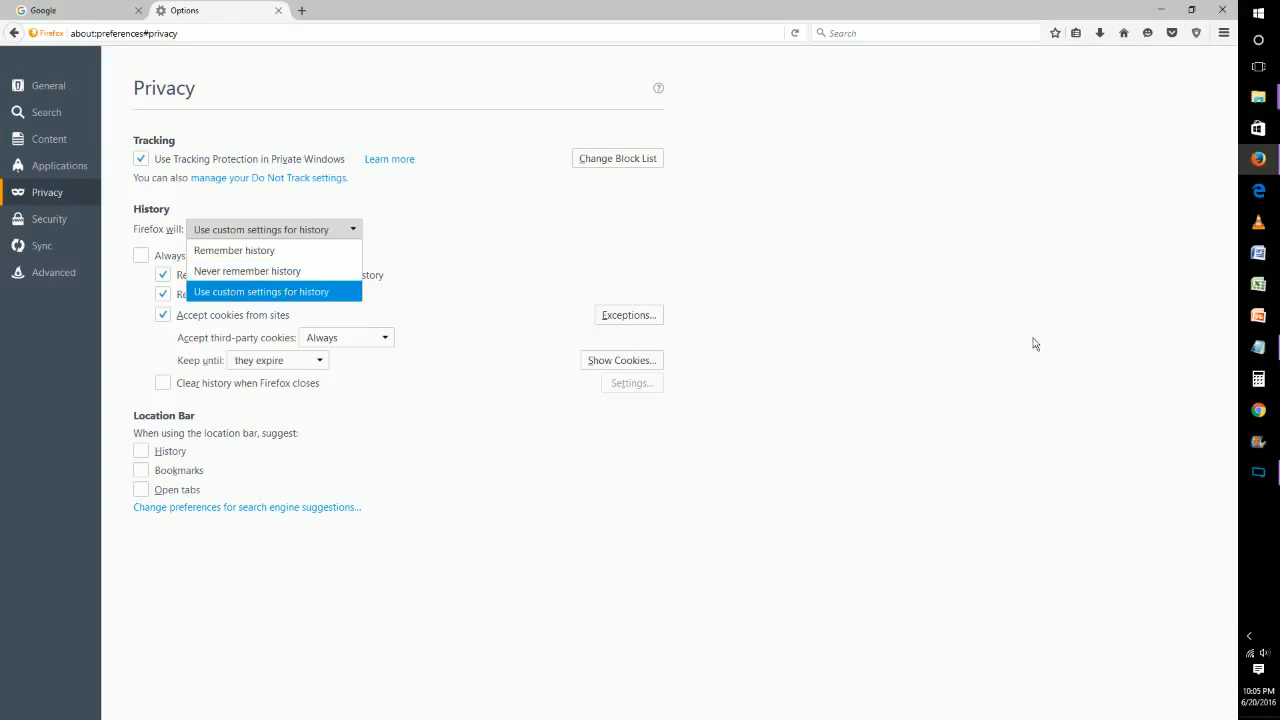
{"action": "mouse_move", "coordinate": [992, 340]}
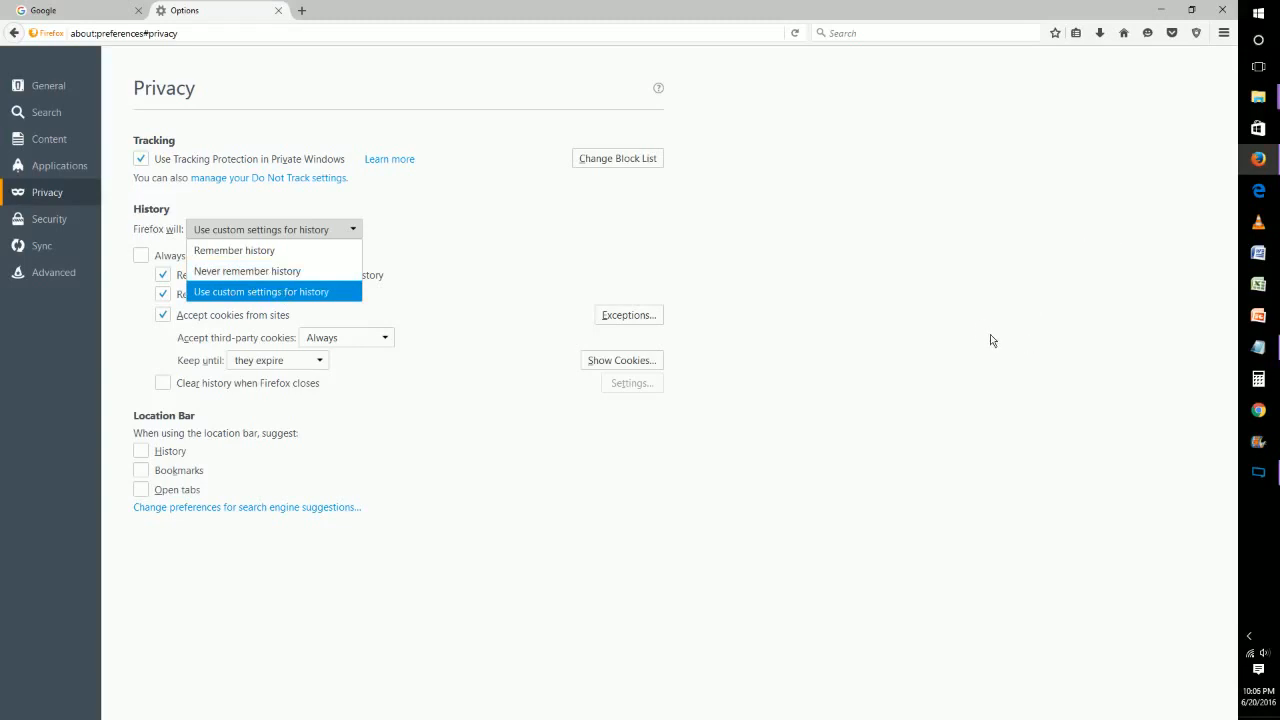
{"action": "mouse_move", "coordinate": [941, 340]}
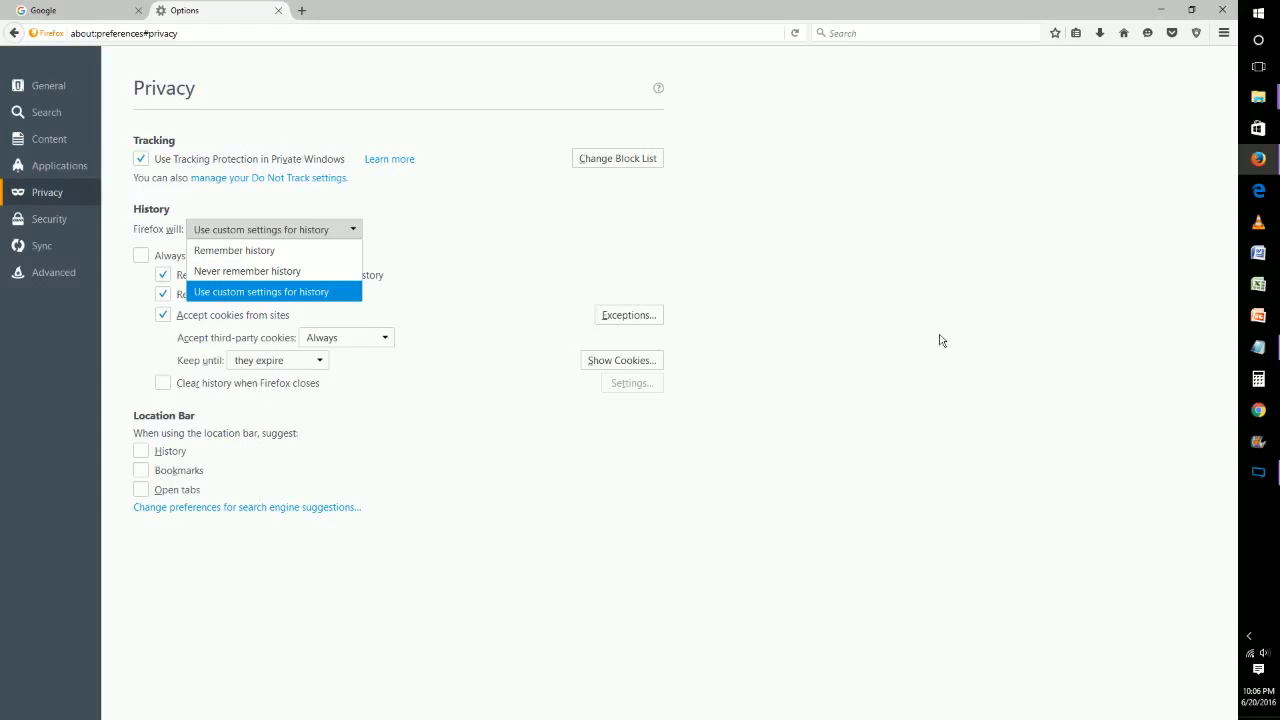
{"action": "mouse_move", "coordinate": [895, 247]}
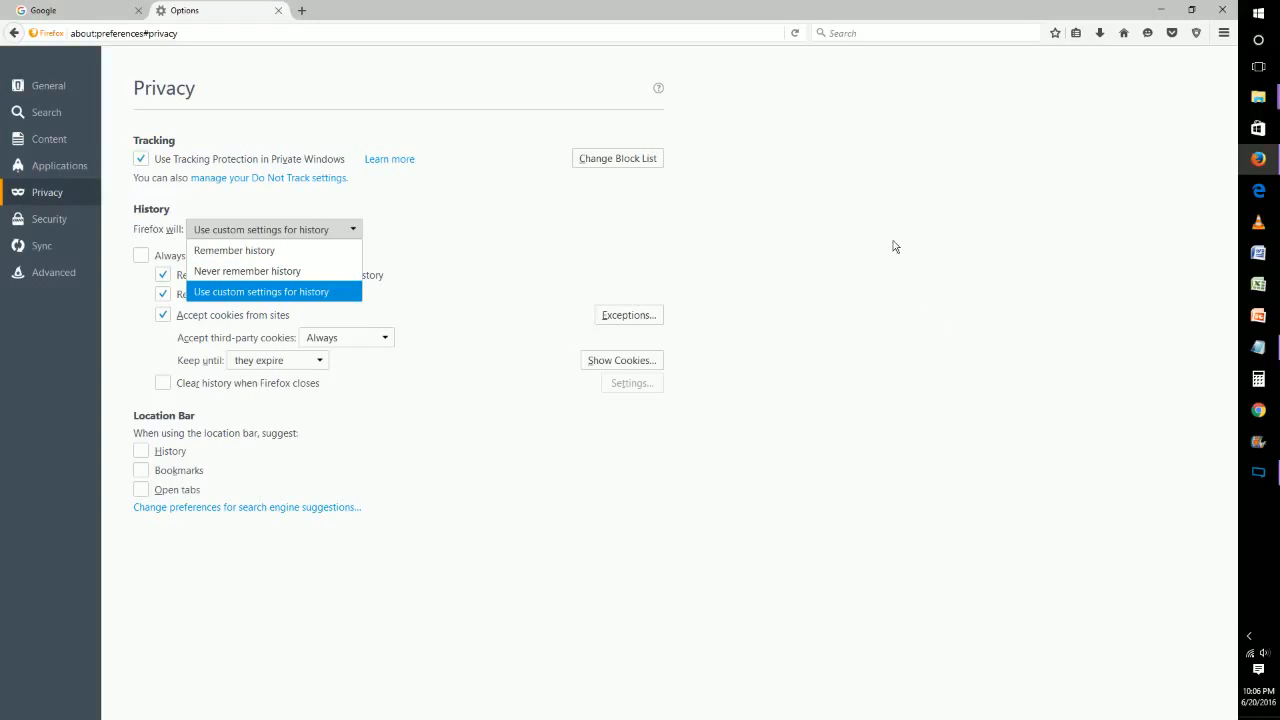